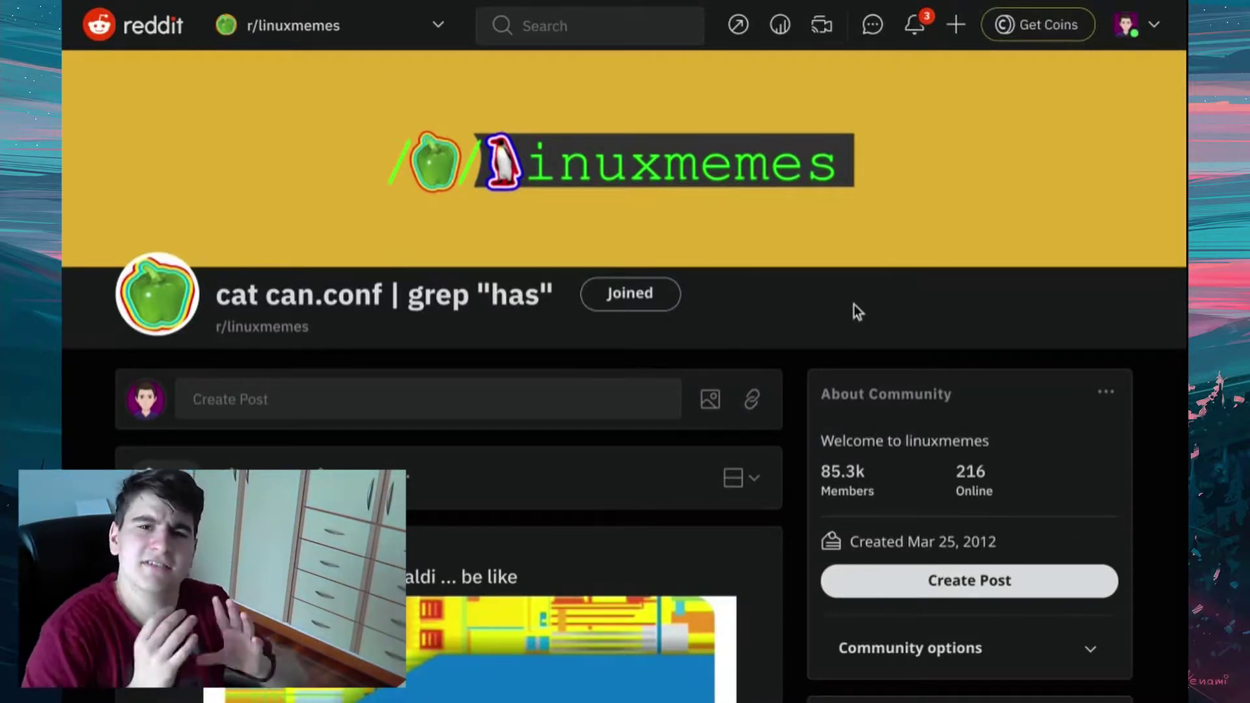
Step: Scroll down the r/linuxmemes feed to the 'Microsoft, Opera, Brave, Vivaldi ... be like' Chromium meme
{"action": "scroll", "scroll_direction": "down", "scroll_amount": 3}
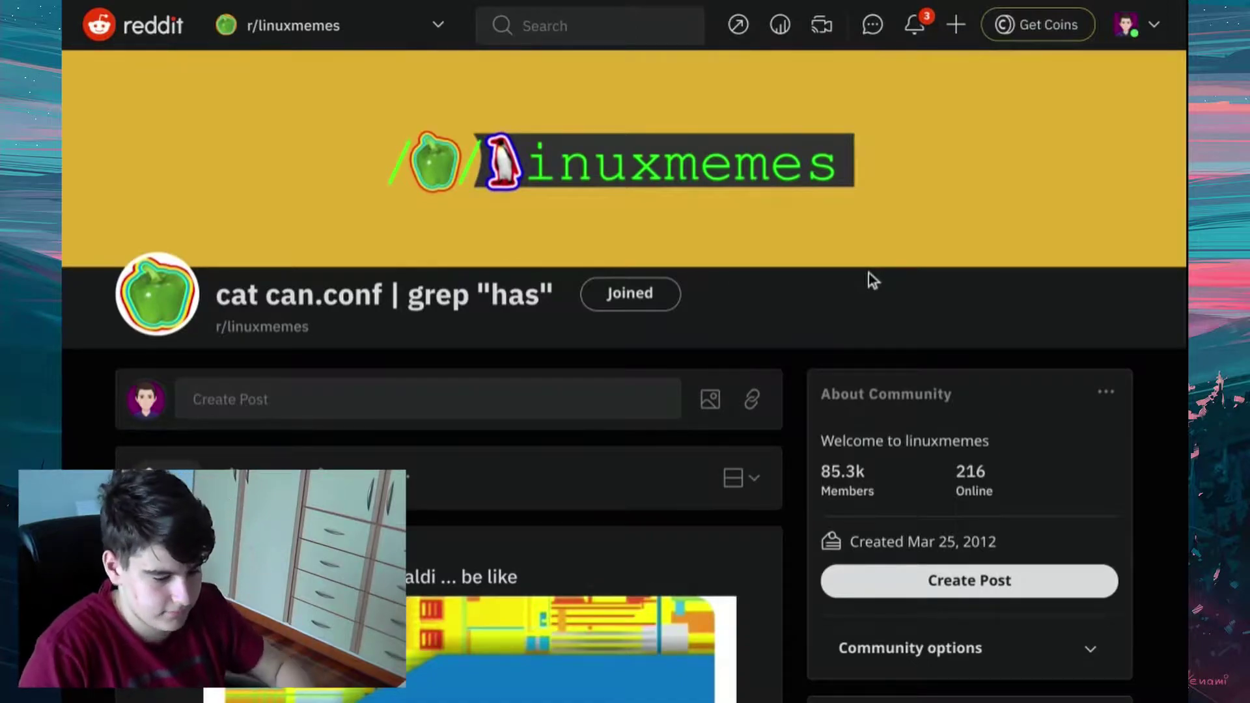
{"action": "scroll", "scroll_direction": "down", "scroll_amount": 3}
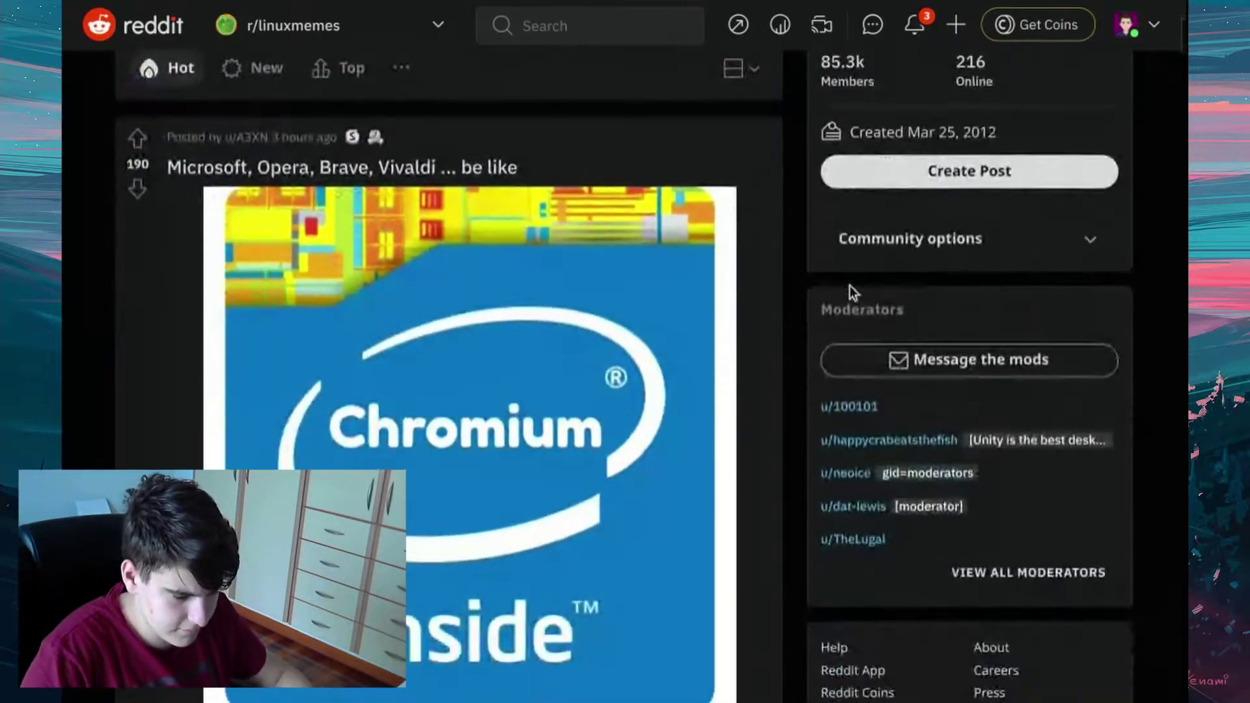
{"action": "scroll", "scroll_direction": "down", "scroll_amount": 3}
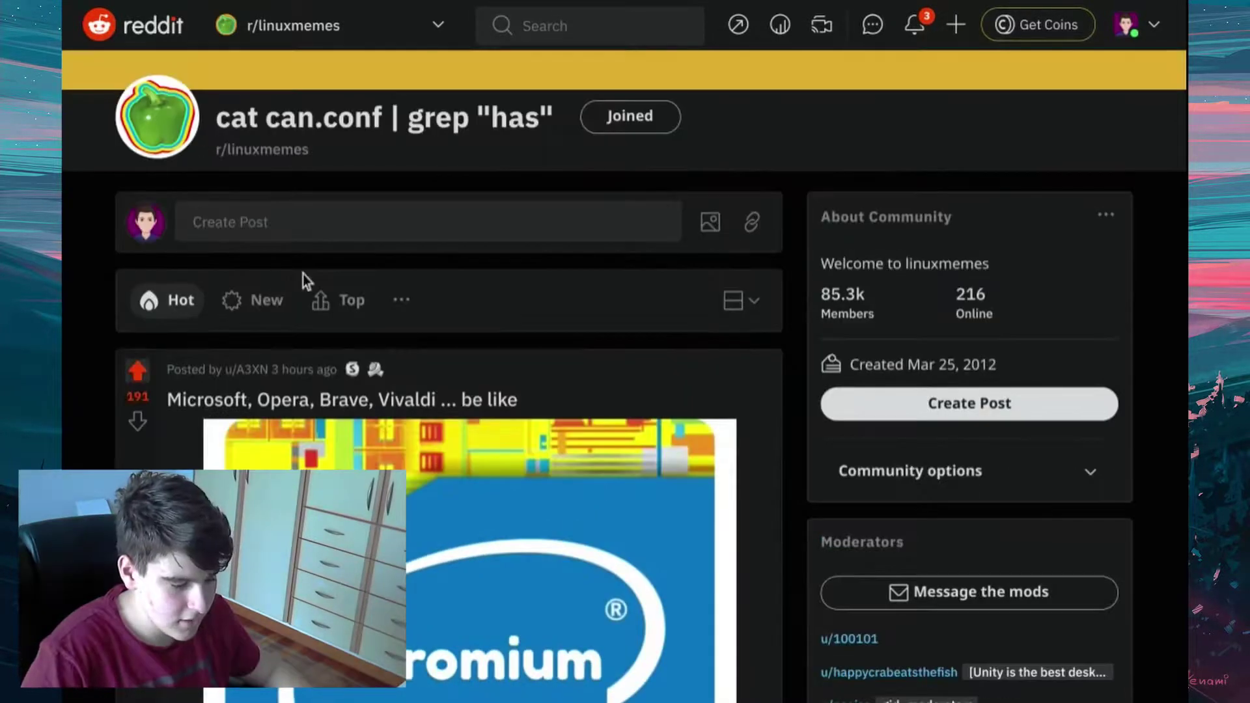
Step: Sort r/linuxmemes by Top posts of Today and browse down the resulting list
{"action": "left_click", "coordinate": [352, 300]}
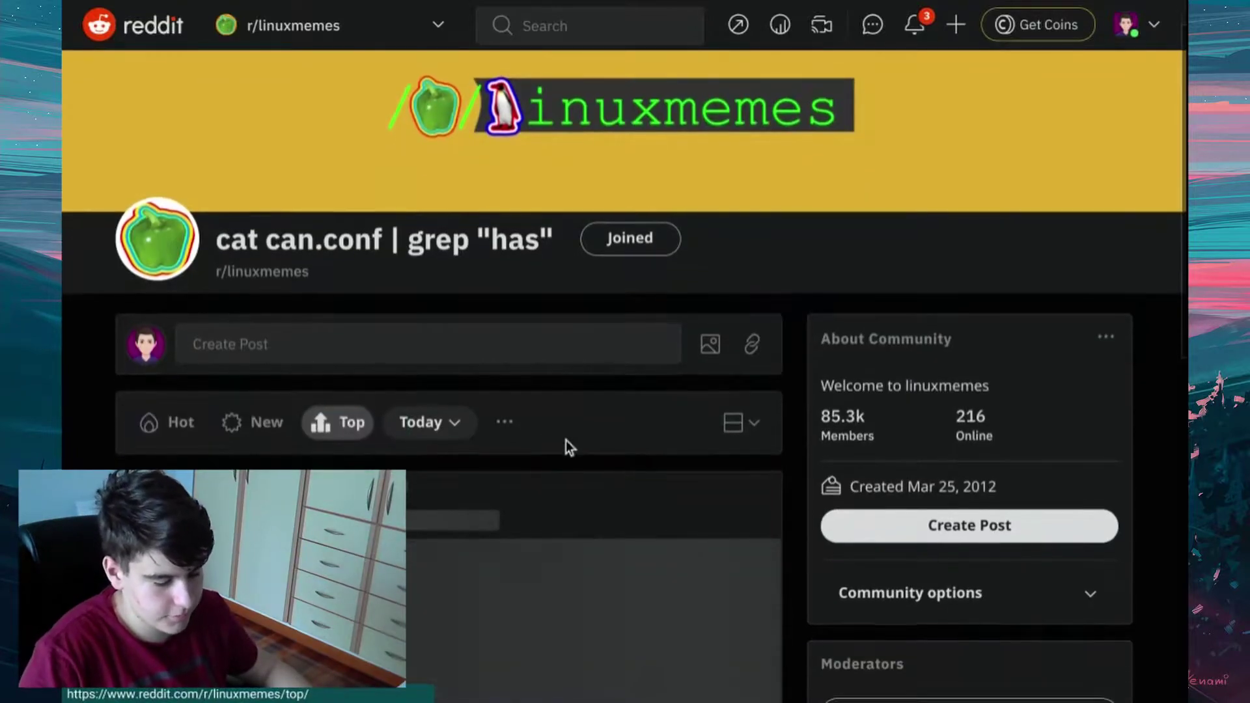
{"action": "left_click", "coordinate": [427, 422]}
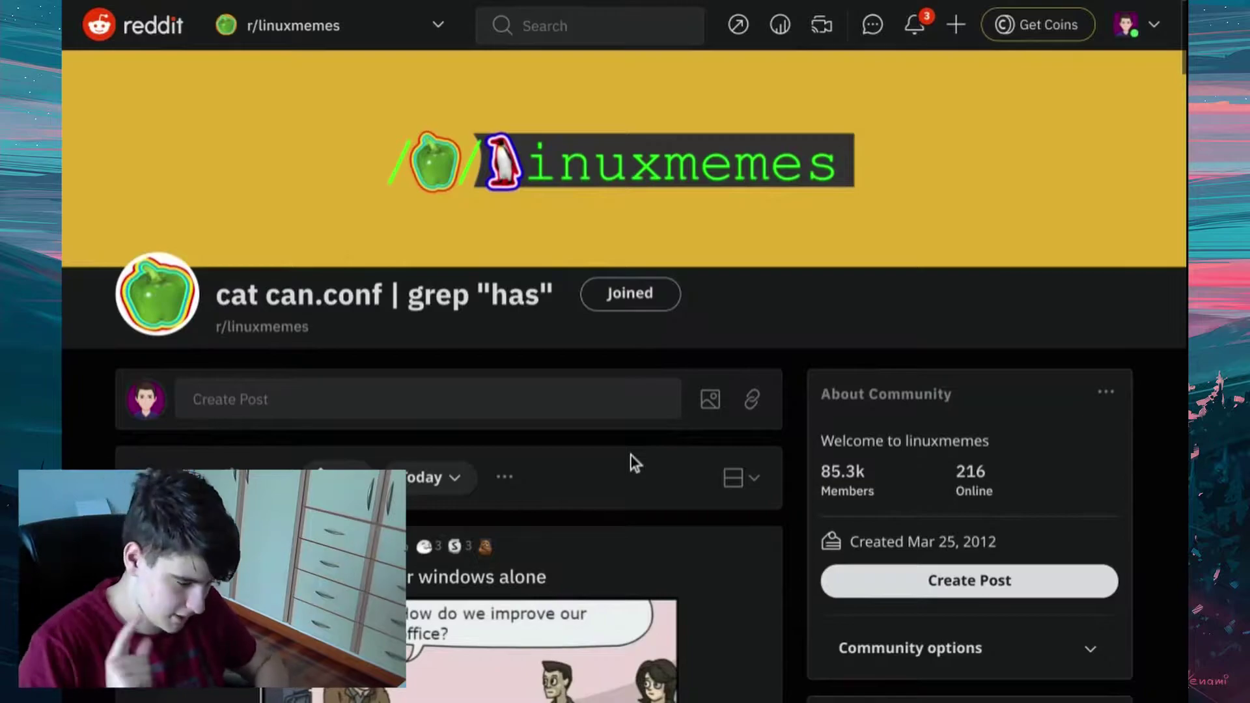
{"action": "scroll", "scroll_direction": "down", "scroll_amount": 3}
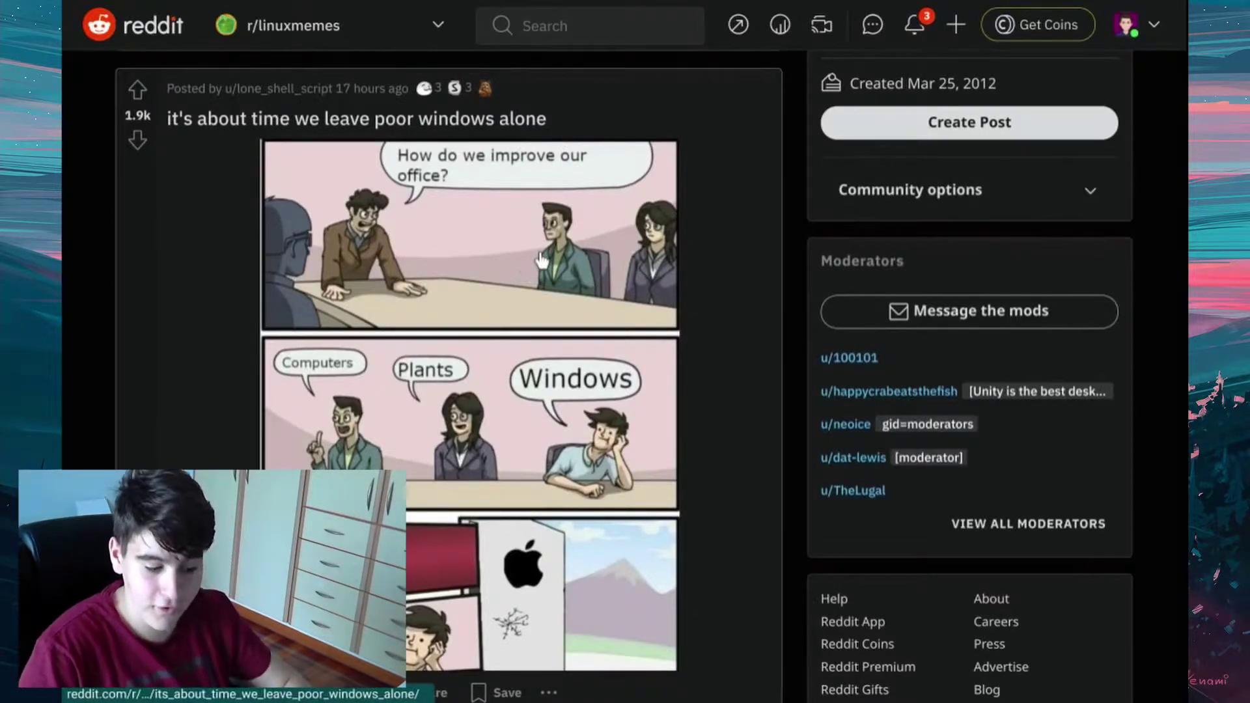
{"action": "scroll", "scroll_direction": "down", "scroll_amount": 3}
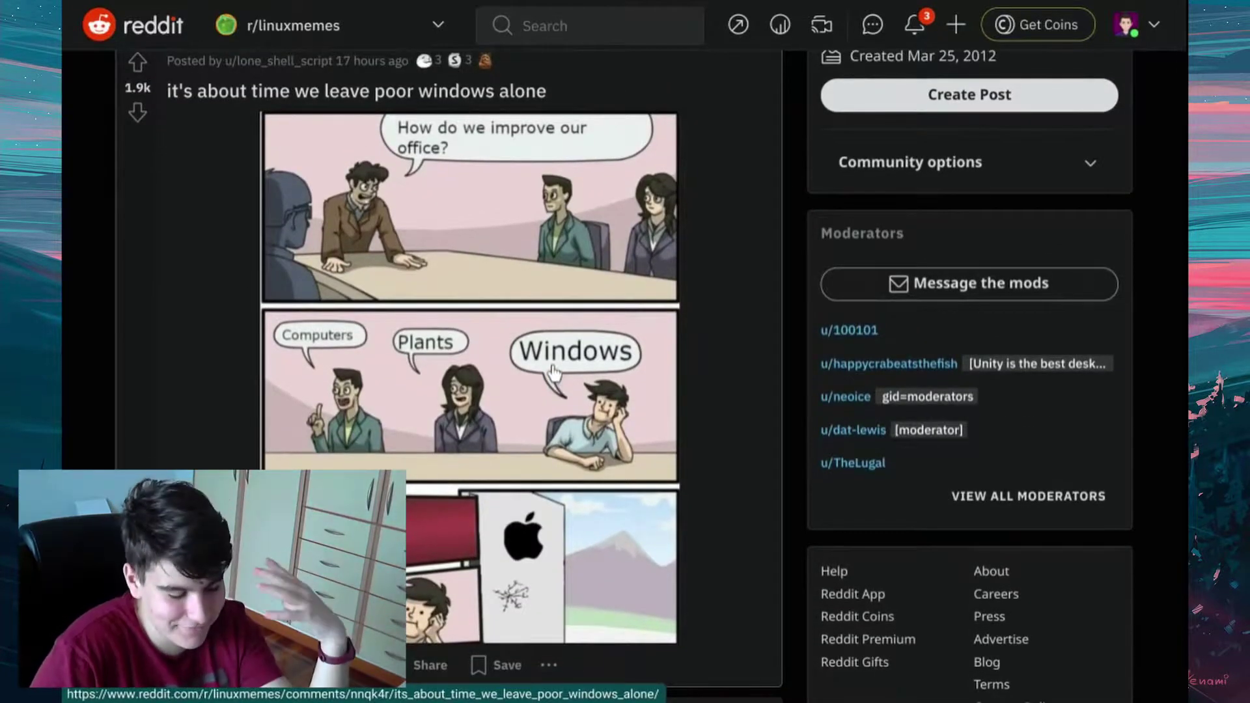
{"action": "scroll", "scroll_direction": "down", "scroll_amount": 3}
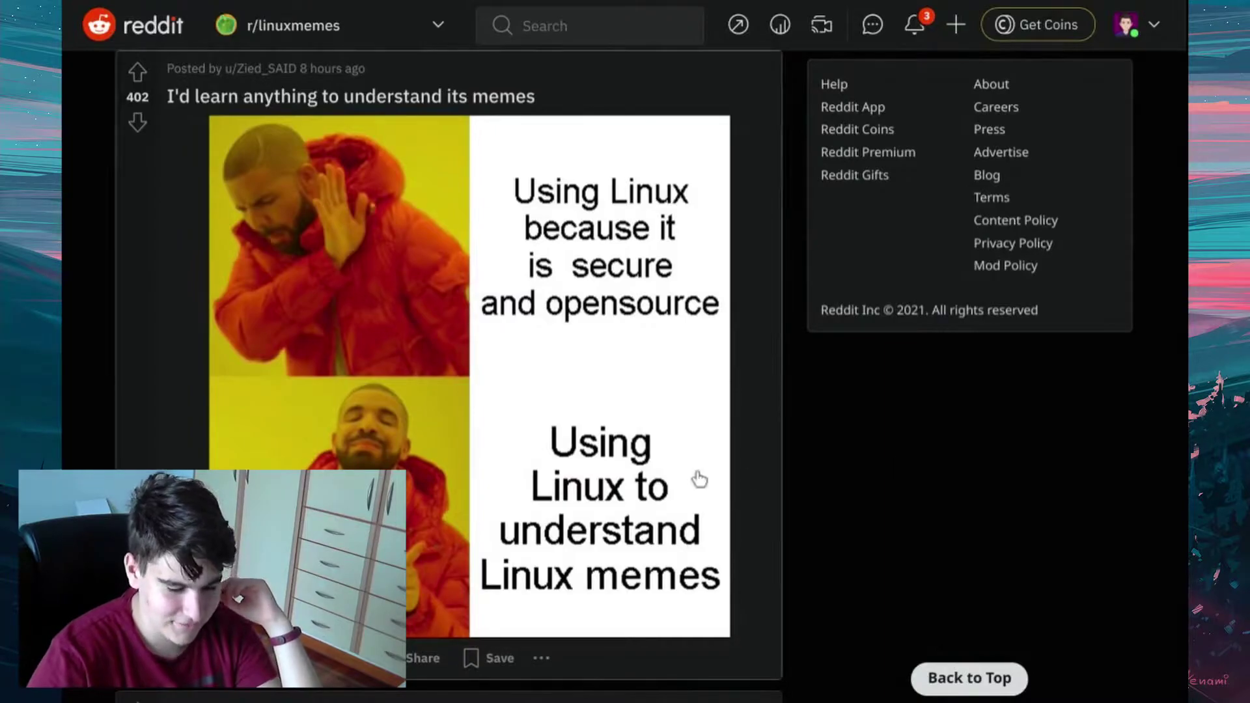
Step: Upvote 'Oh look M$ did something new... wait?' to 353, then scroll on to the gimp meme
{"action": "scroll", "scroll_direction": "down", "scroll_amount": 3}
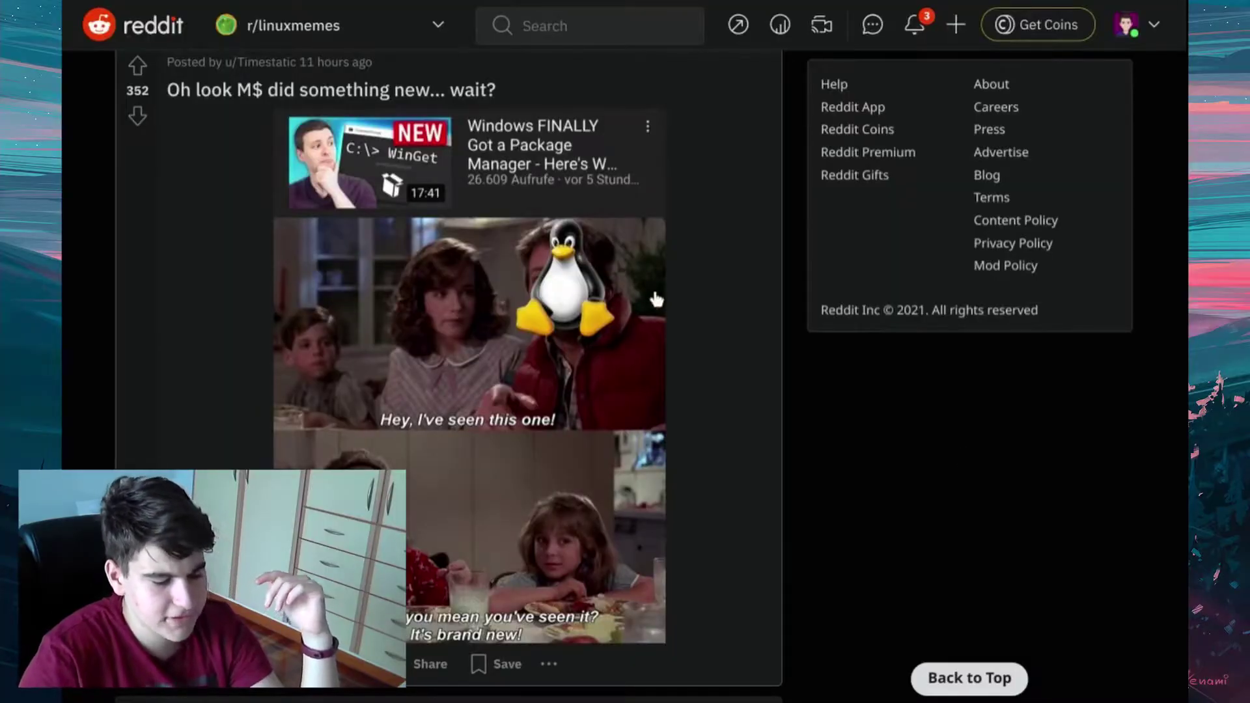
{"action": "mouse_move", "coordinate": [921, 438]}
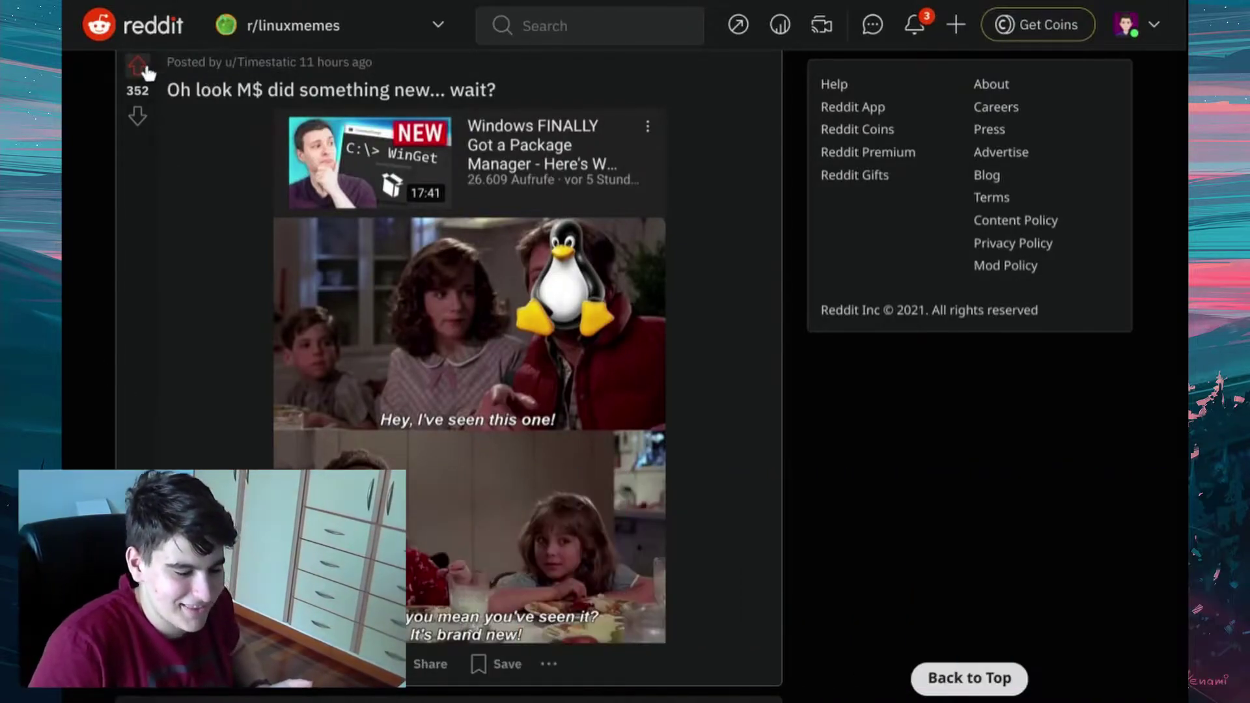
{"action": "left_click", "coordinate": [136, 65]}
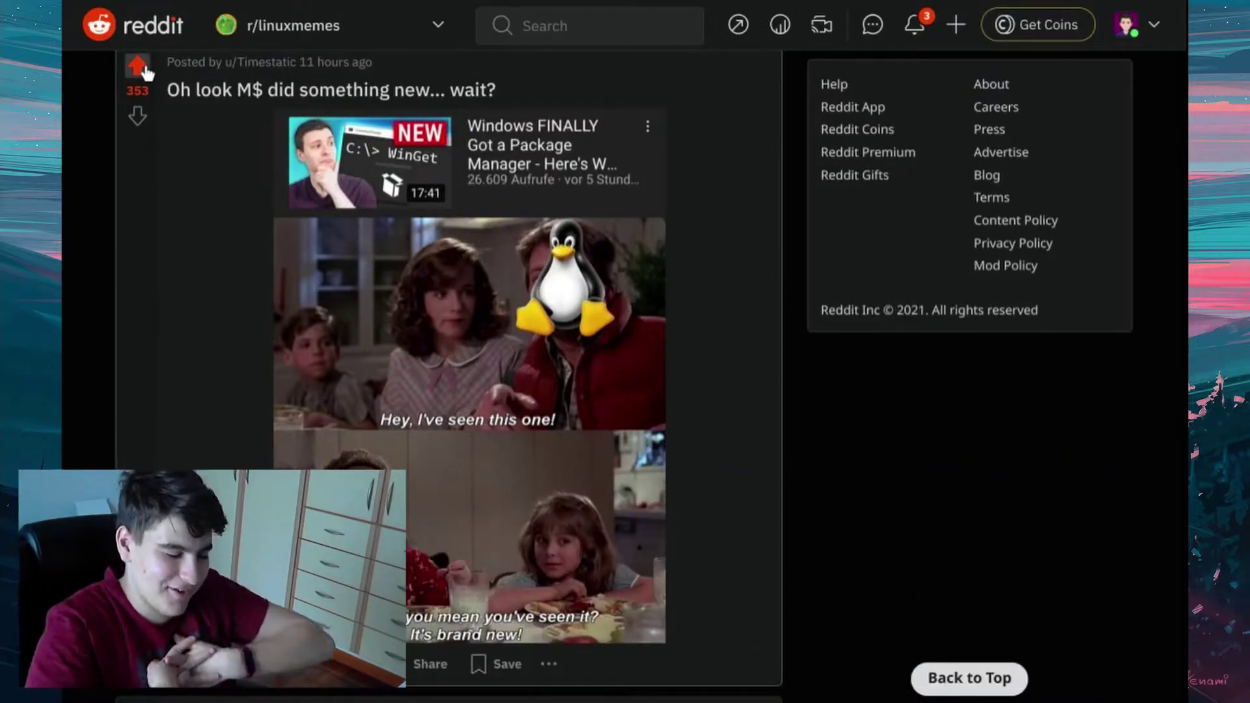
{"action": "scroll", "scroll_direction": "down", "scroll_amount": 3}
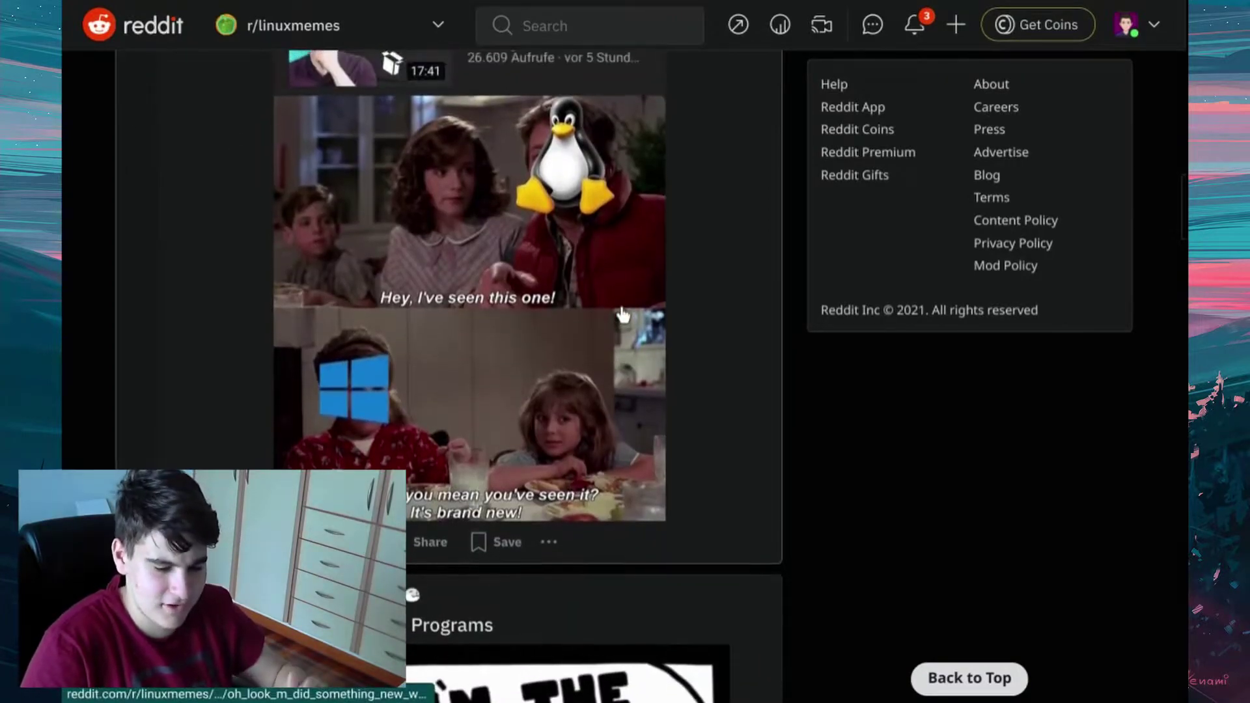
{"action": "scroll", "scroll_direction": "down", "scroll_amount": 3}
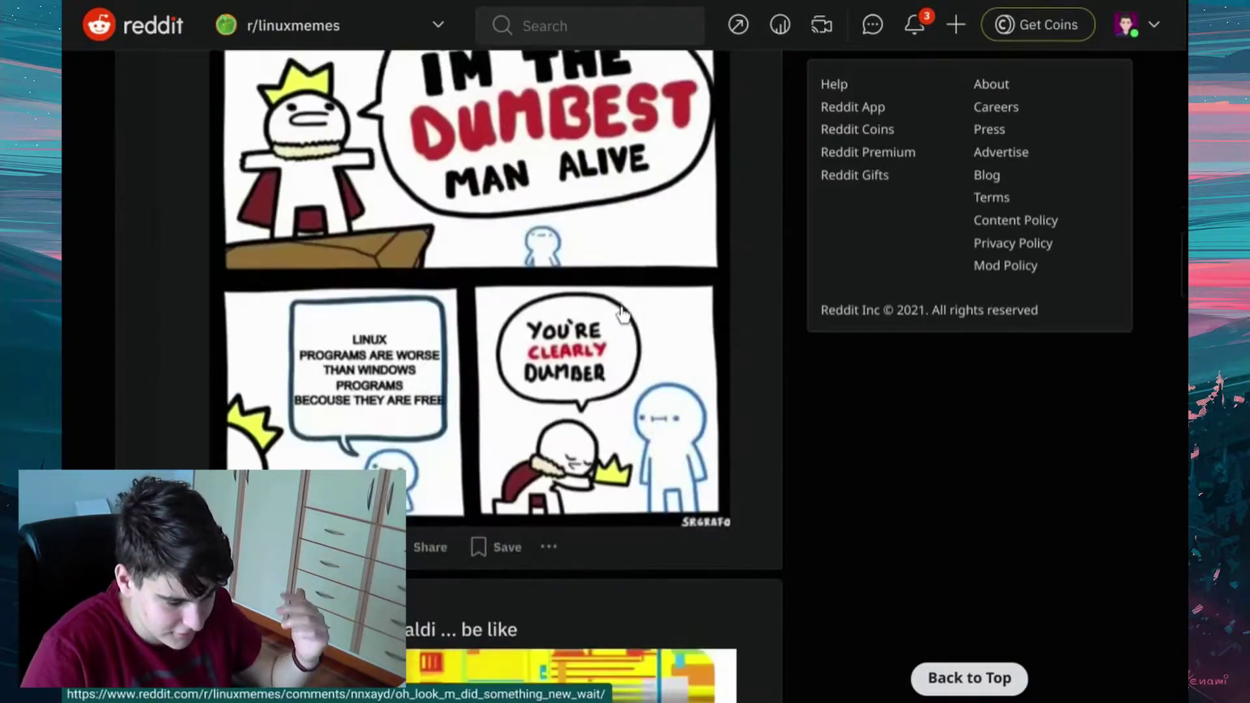
{"action": "scroll", "scroll_direction": "down", "scroll_amount": 3}
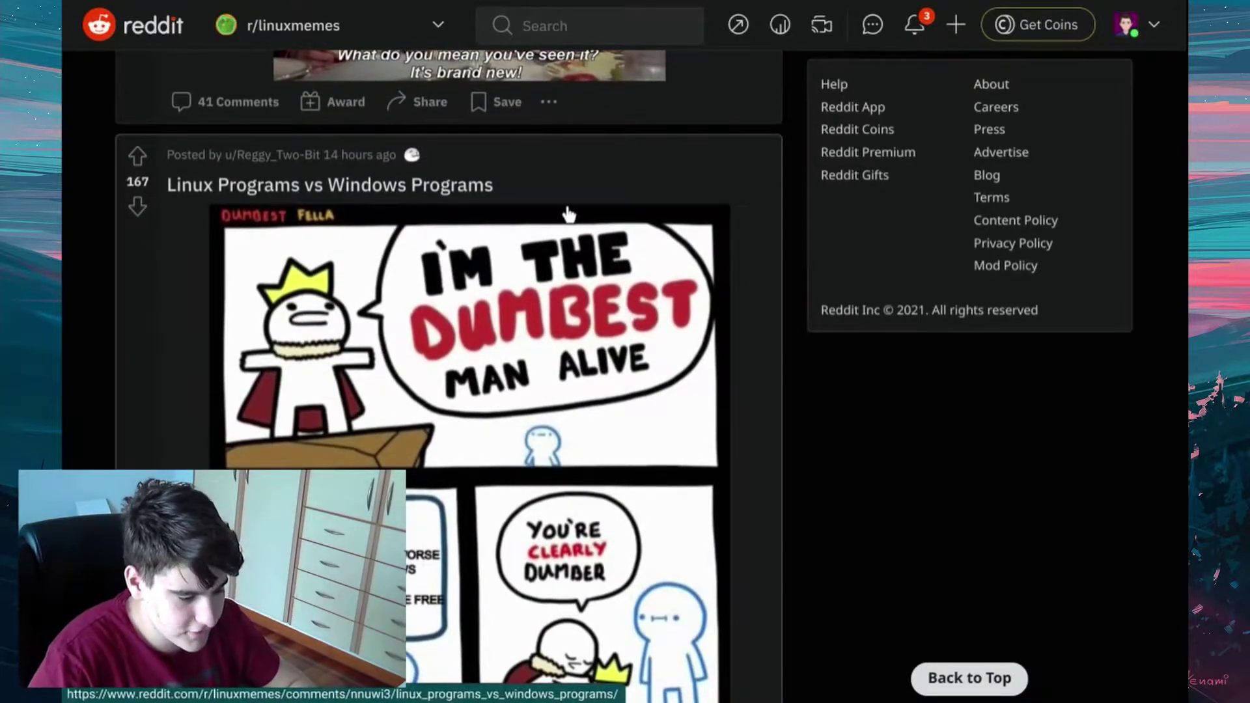
{"action": "scroll", "scroll_direction": "down", "scroll_amount": 3}
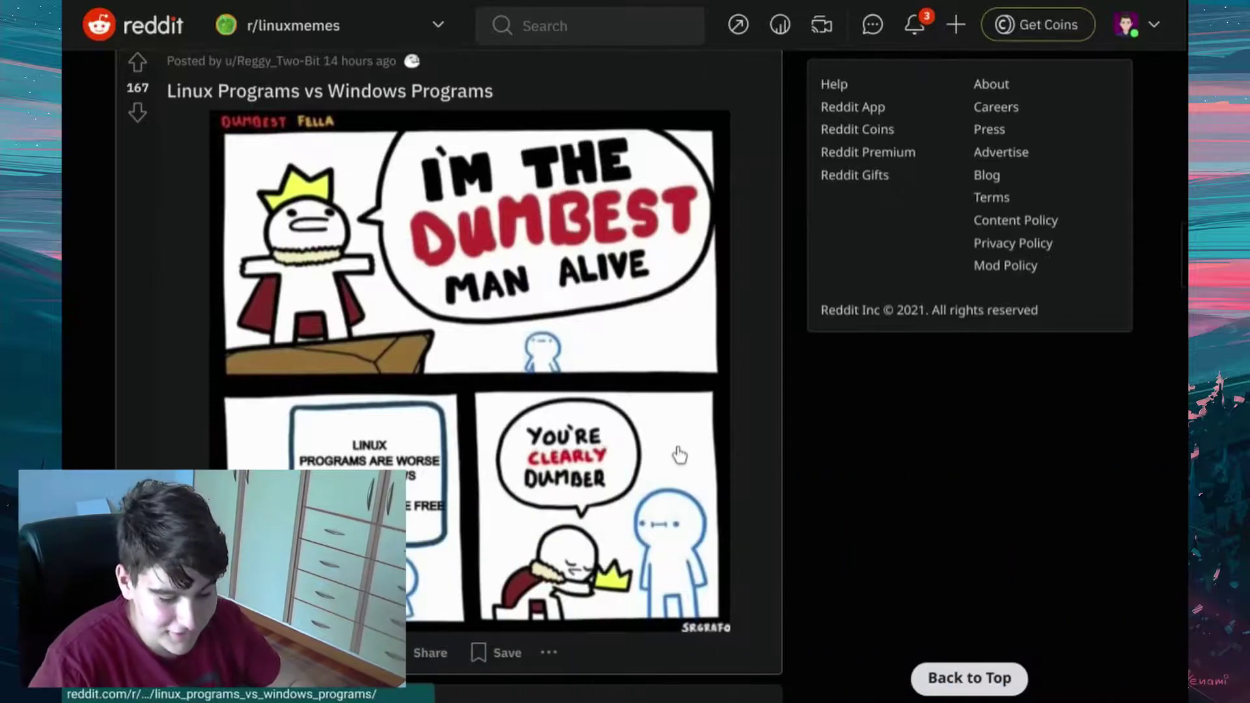
{"action": "scroll", "scroll_direction": "down", "scroll_amount": 3}
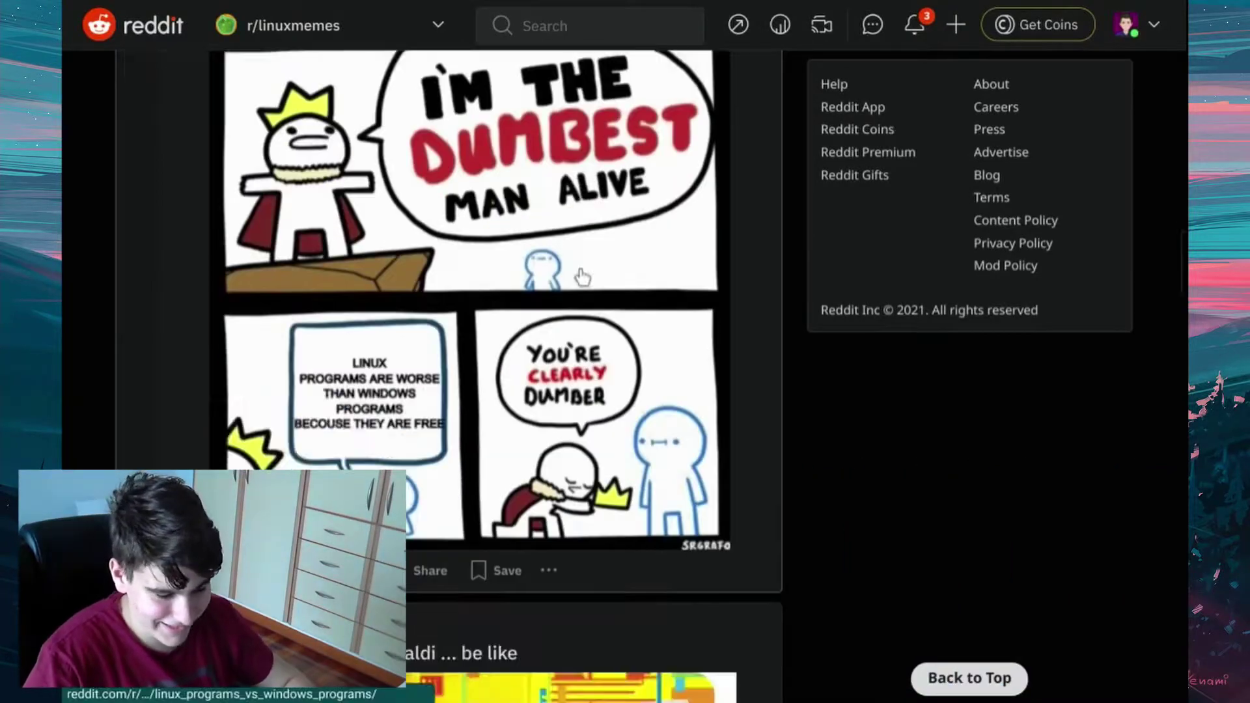
{"action": "scroll", "scroll_direction": "down", "scroll_amount": 3}
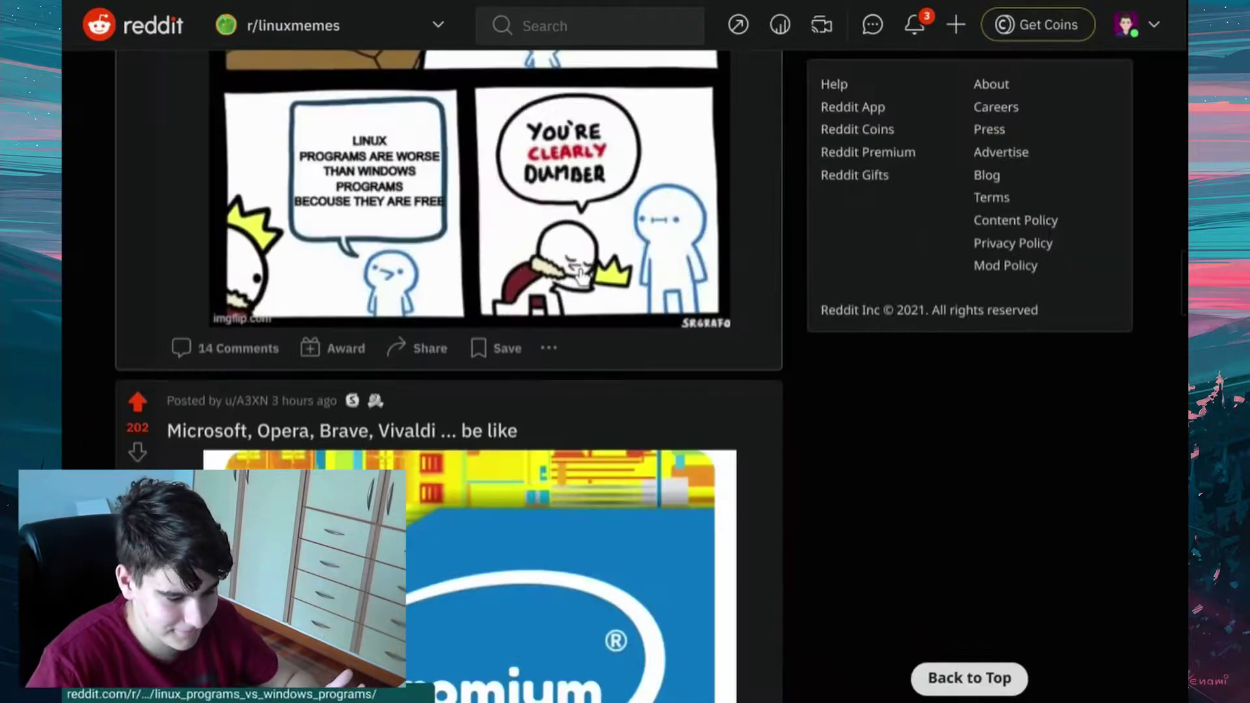
{"action": "scroll", "scroll_direction": "down", "scroll_amount": 3}
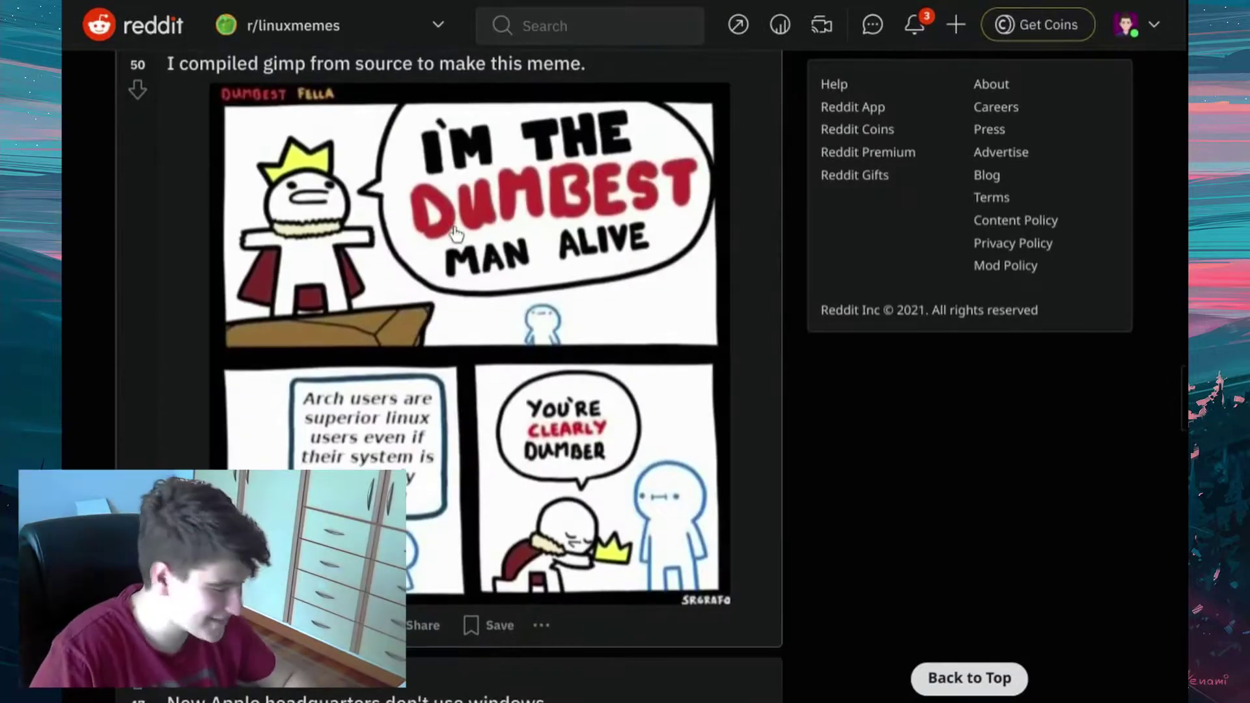
{"action": "scroll", "scroll_direction": "down", "scroll_amount": 3}
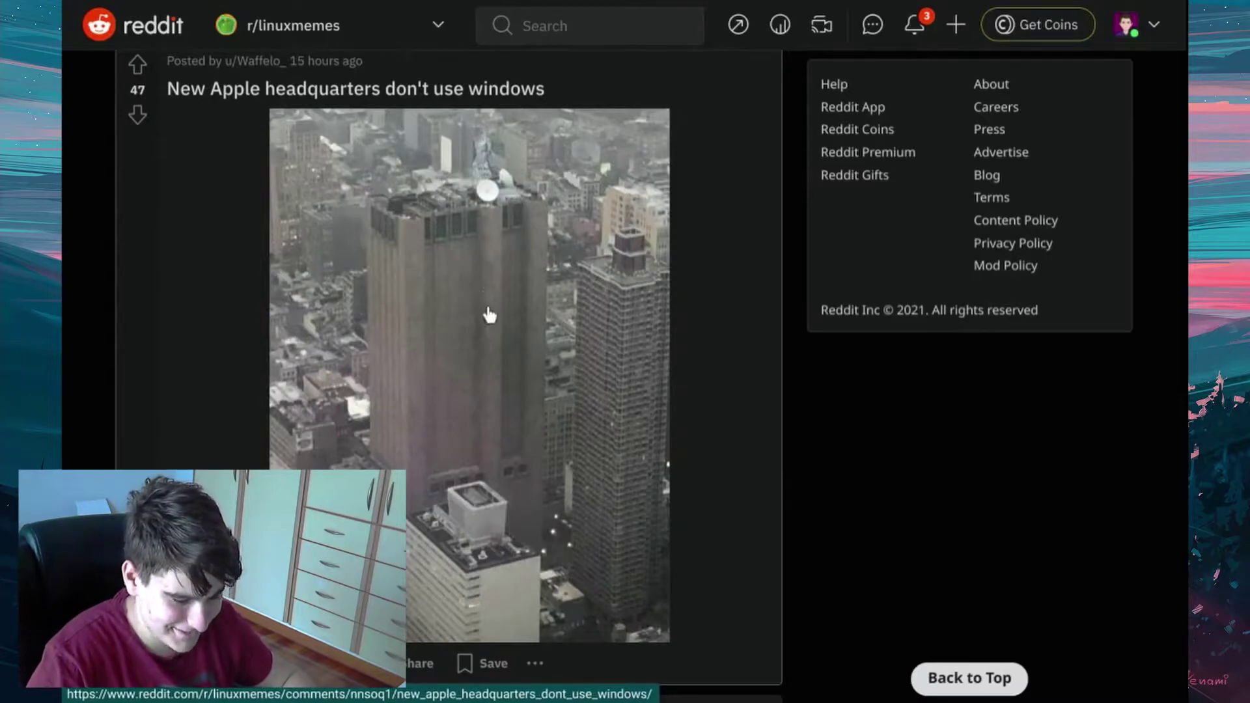
{"action": "scroll", "scroll_direction": "down", "scroll_amount": 3}
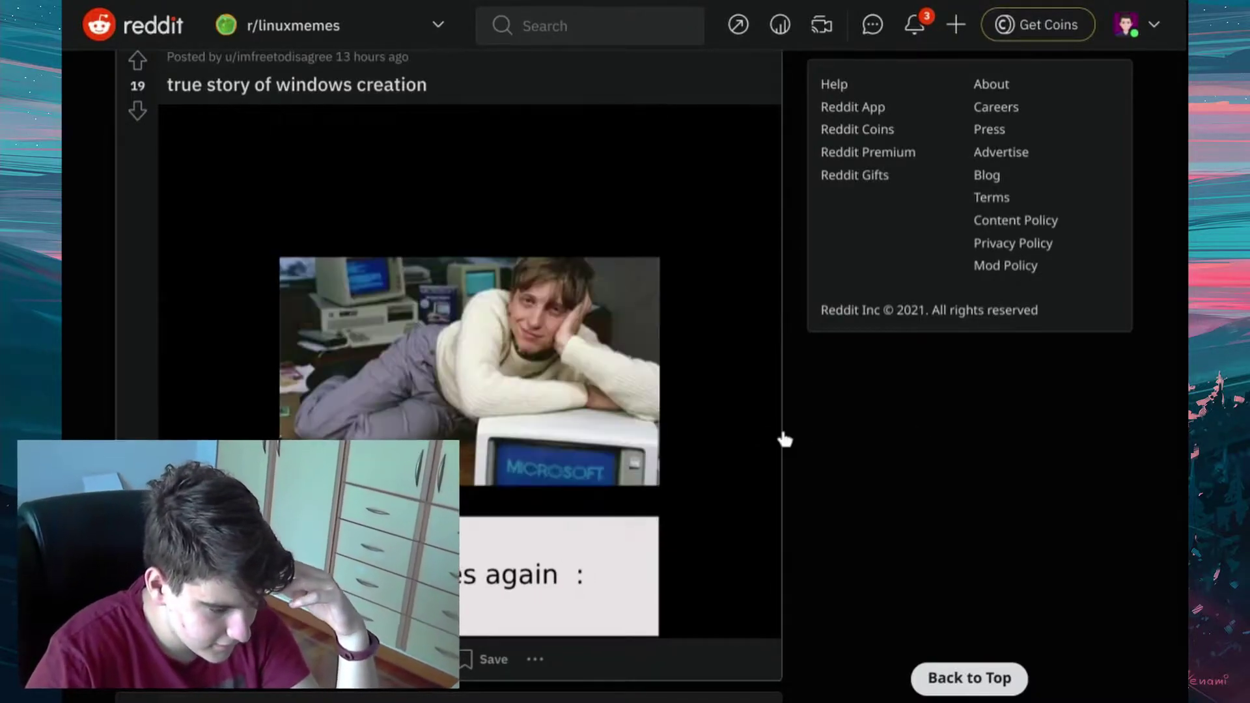
{"action": "mouse_move", "coordinate": [860, 436]}
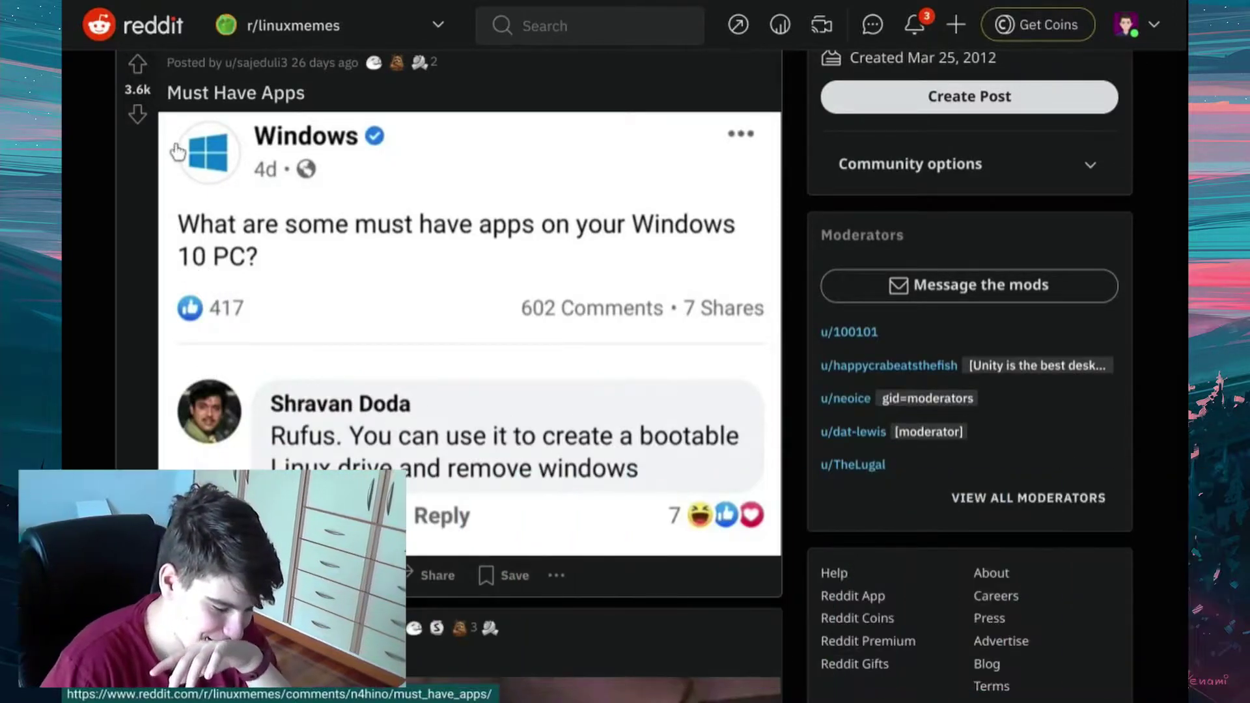
Step: Upvote 'Must Have Apps' and scroll down to the 2.5k-point 'ironic' Bill Gates crosspost
{"action": "left_click", "coordinate": [138, 63]}
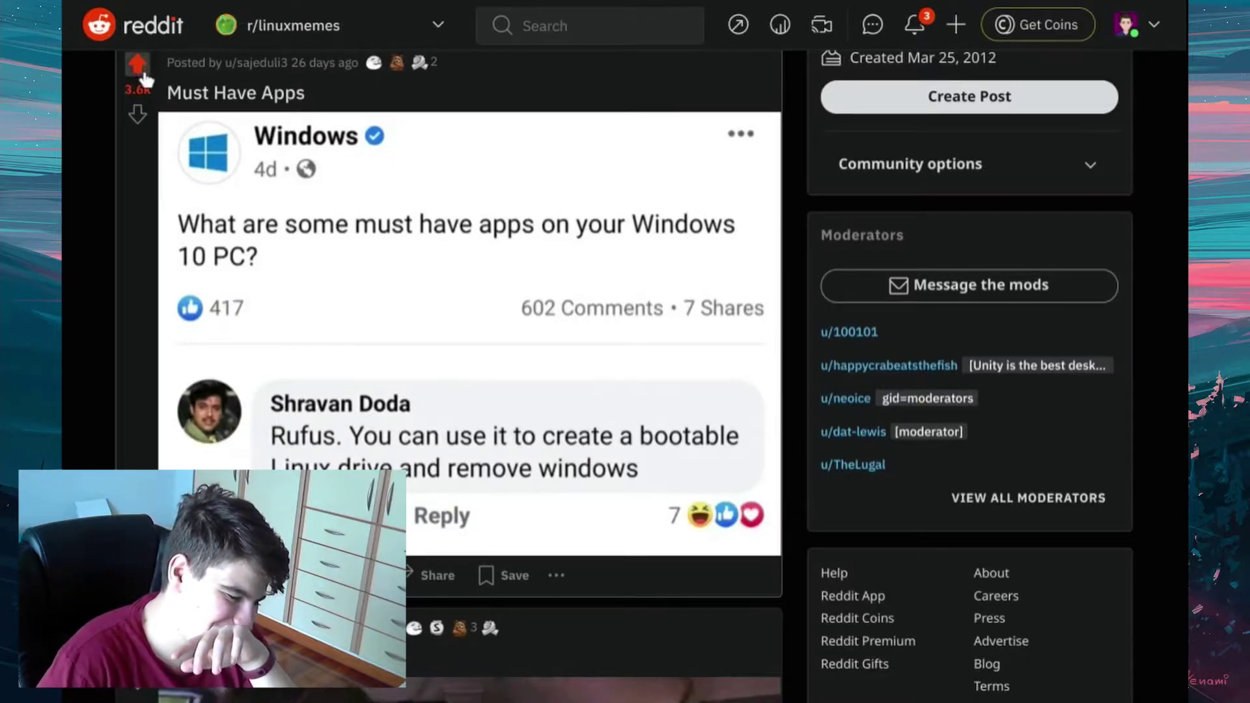
{"action": "scroll", "scroll_direction": "down", "scroll_amount": 3}
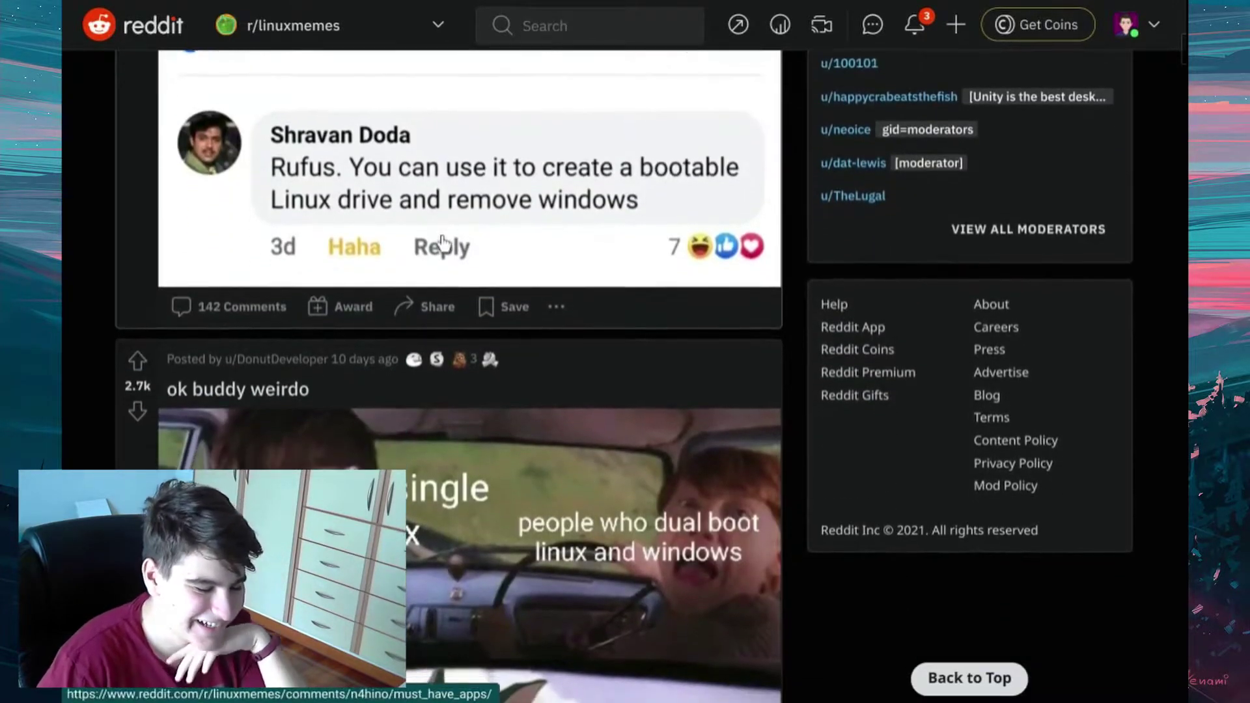
{"action": "scroll", "scroll_direction": "down", "scroll_amount": 3}
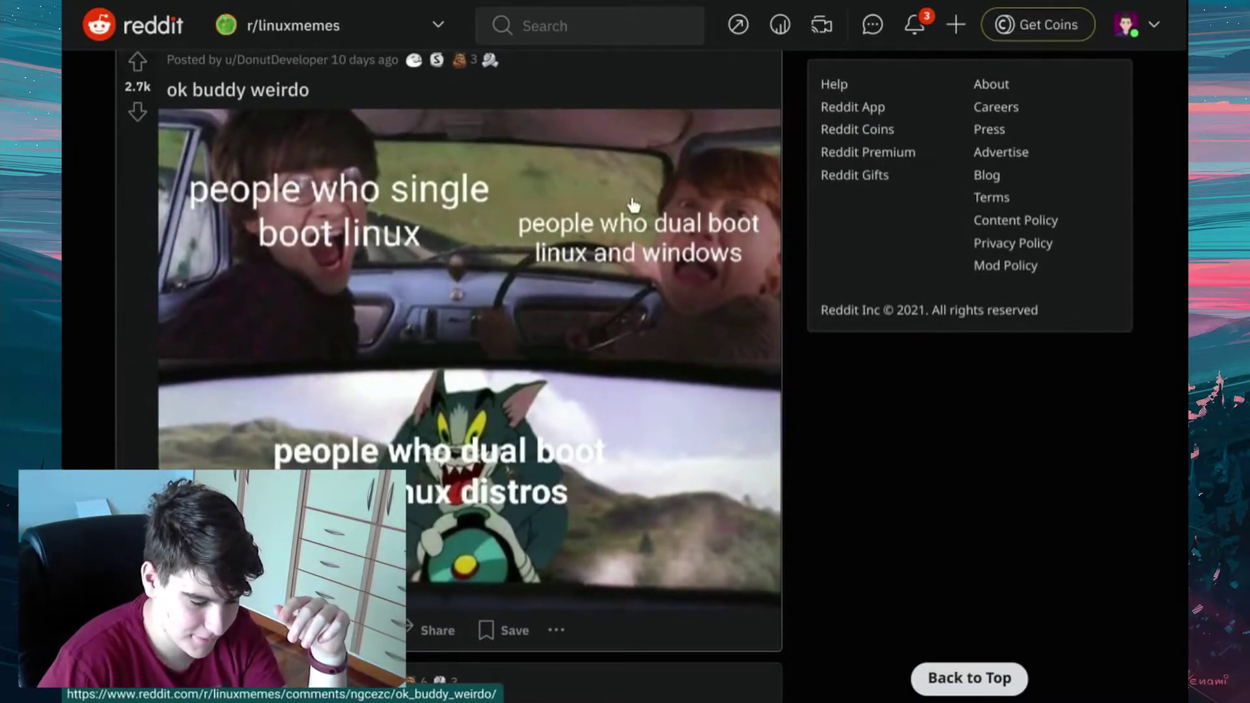
{"action": "mouse_move", "coordinate": [379, 363]}
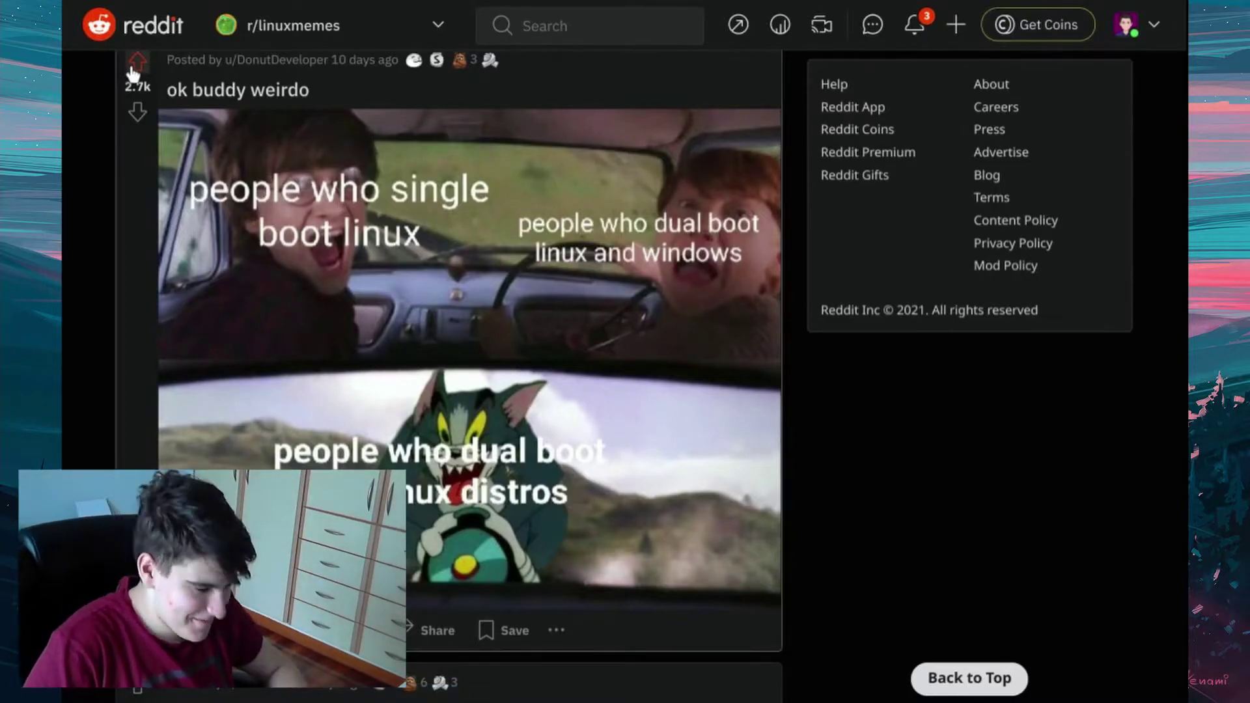
{"action": "scroll", "scroll_direction": "down", "scroll_amount": 3}
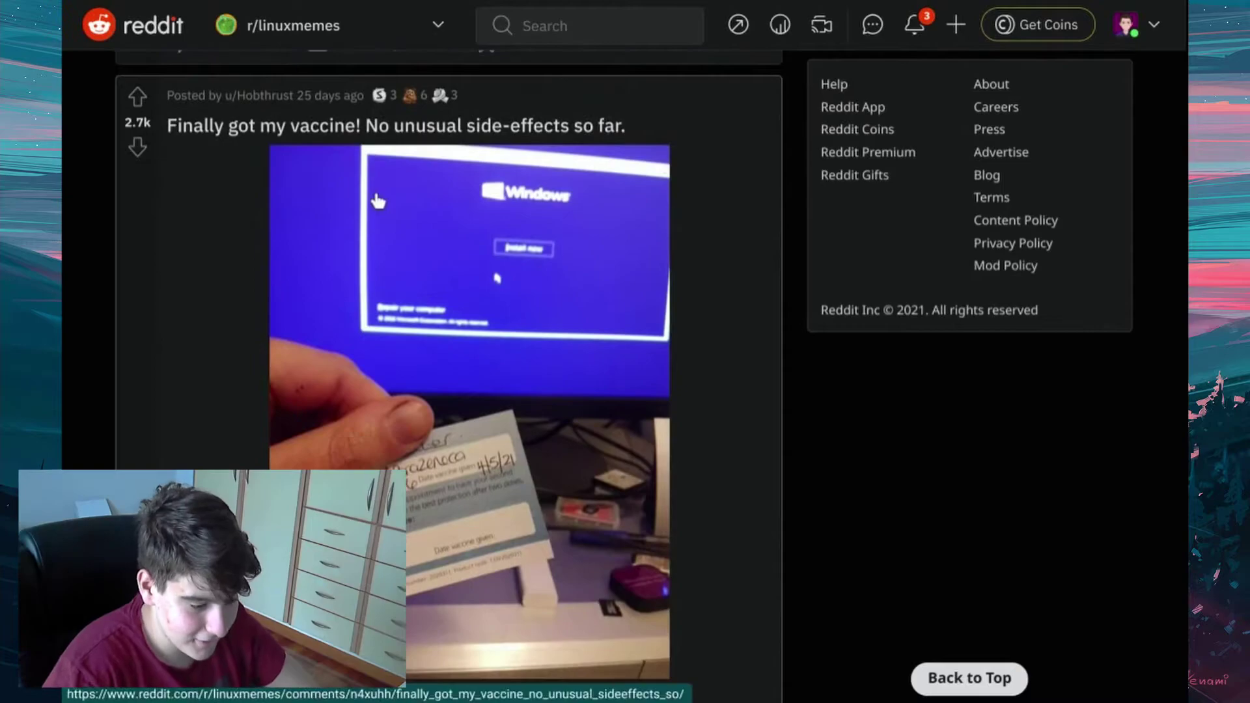
{"action": "mouse_move", "coordinate": [451, 328]}
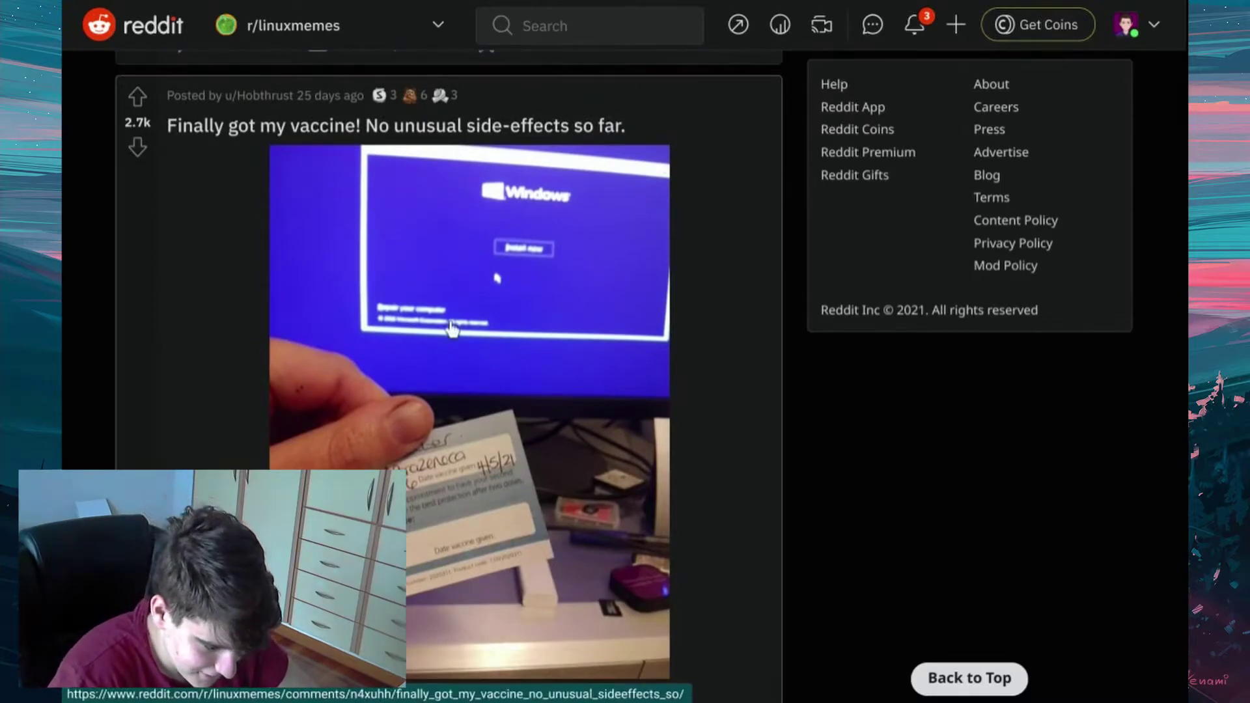
{"action": "mouse_move", "coordinate": [546, 333]}
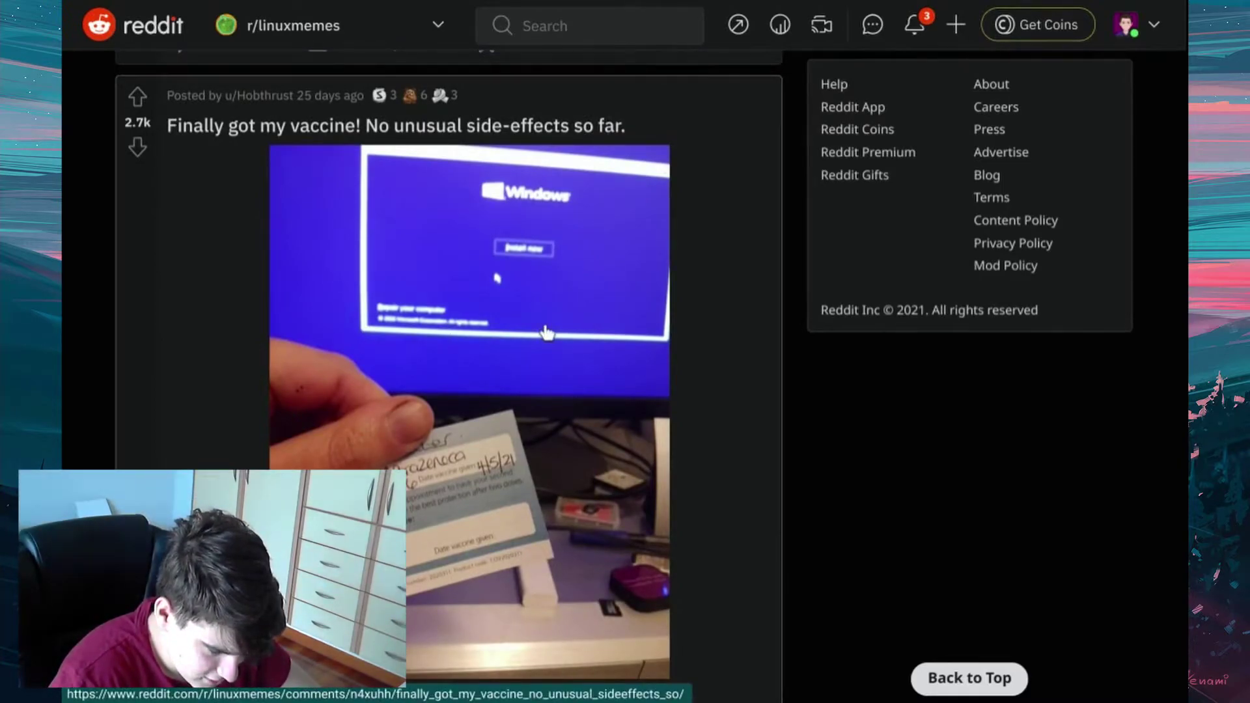
{"action": "scroll", "scroll_direction": "down", "scroll_amount": 3}
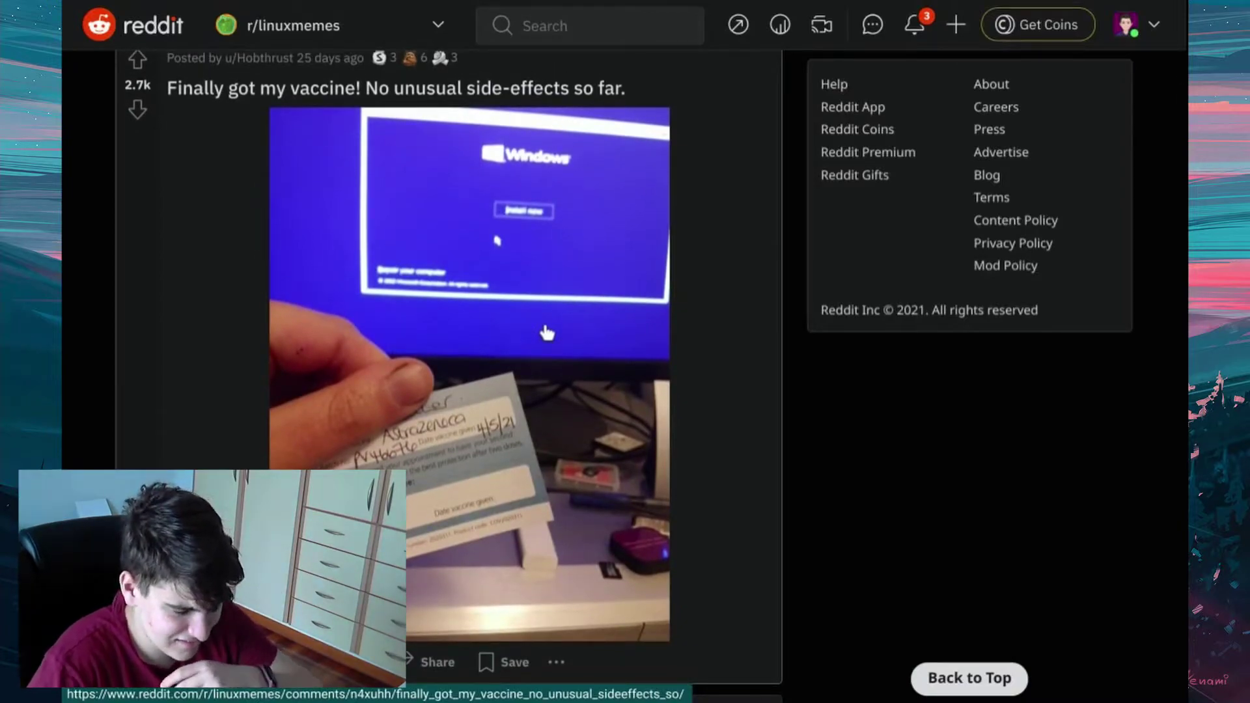
{"action": "scroll", "scroll_direction": "down", "scroll_amount": 3}
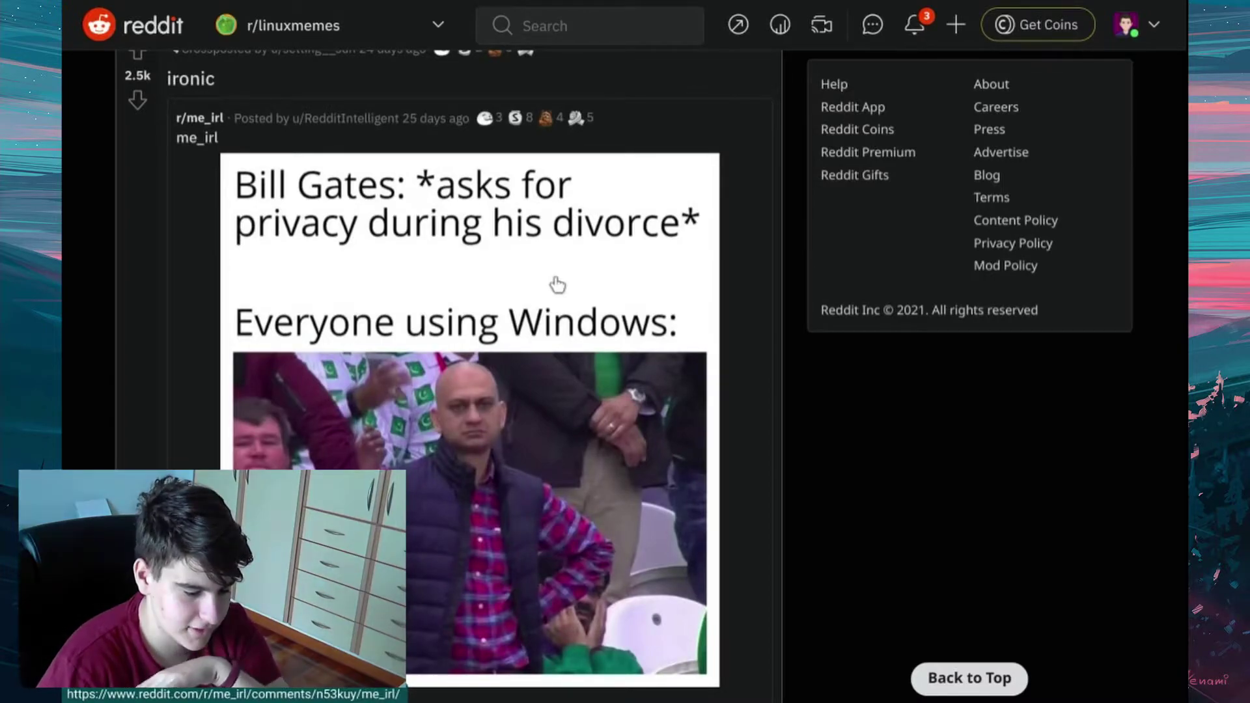
Step: Find the 'haha elitism go brrr' post and upvote it at 2.5k points
{"action": "scroll", "scroll_direction": "down", "scroll_amount": 3}
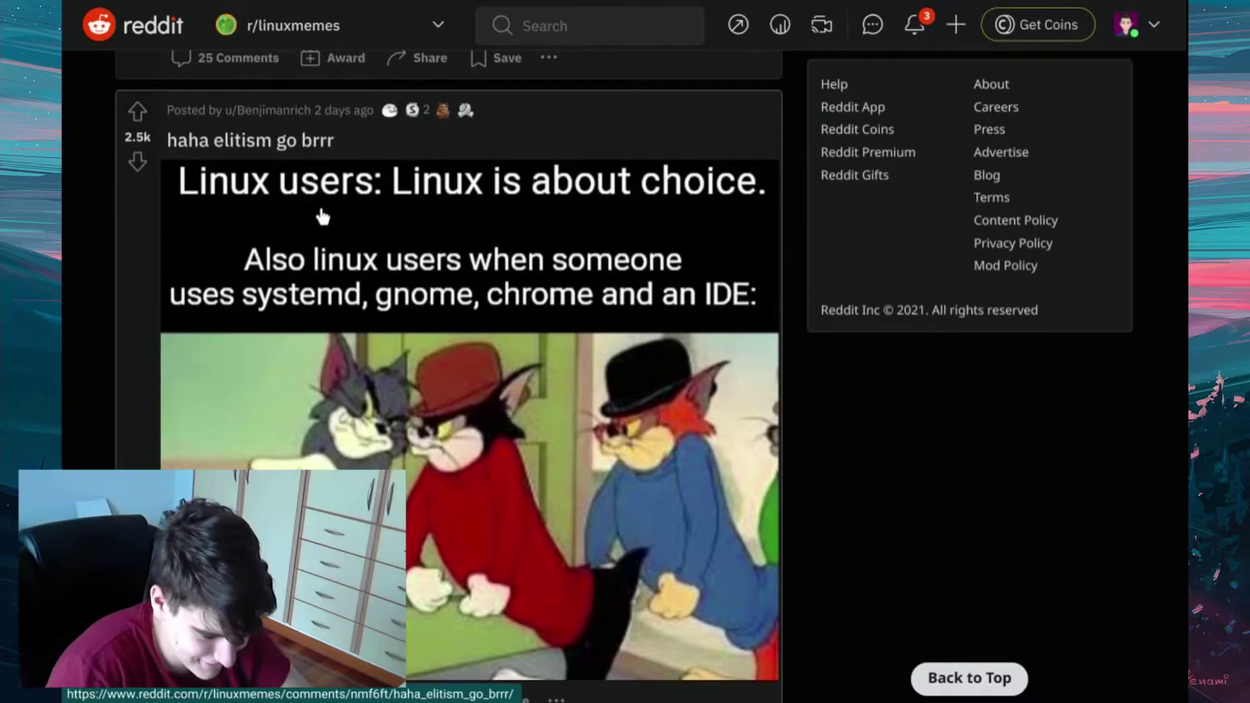
{"action": "mouse_move", "coordinate": [331, 313]}
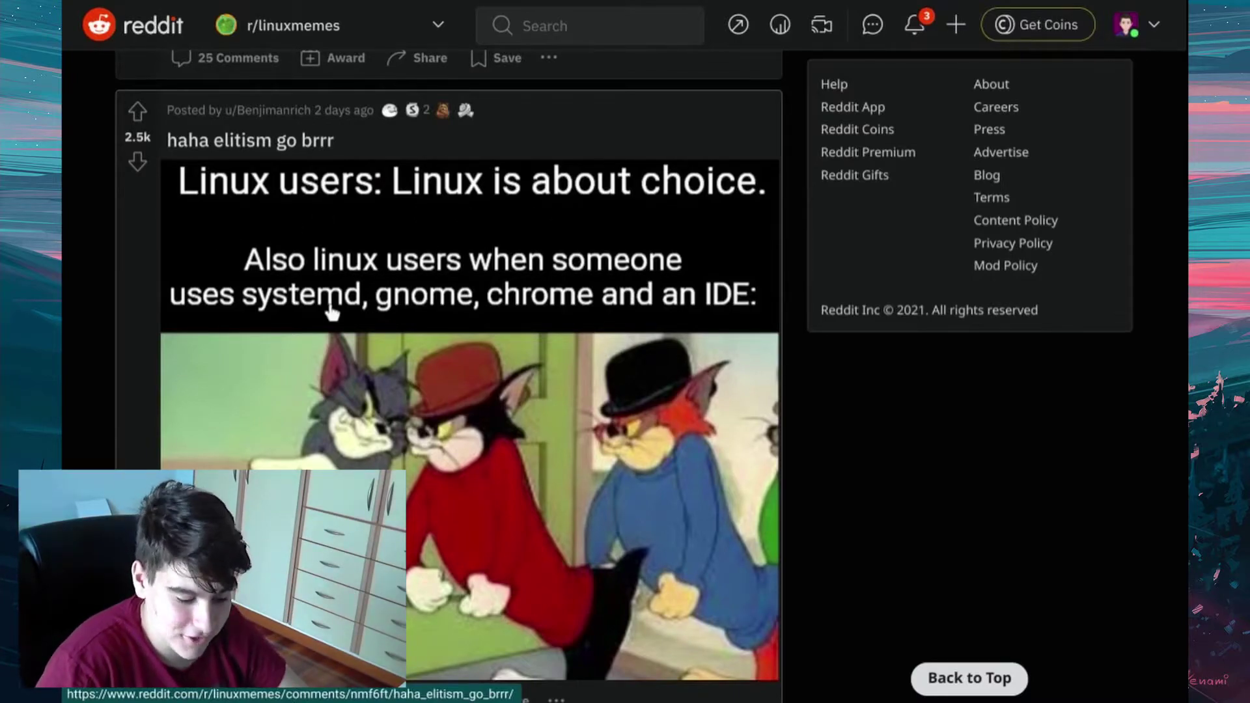
{"action": "mouse_move", "coordinate": [642, 245]}
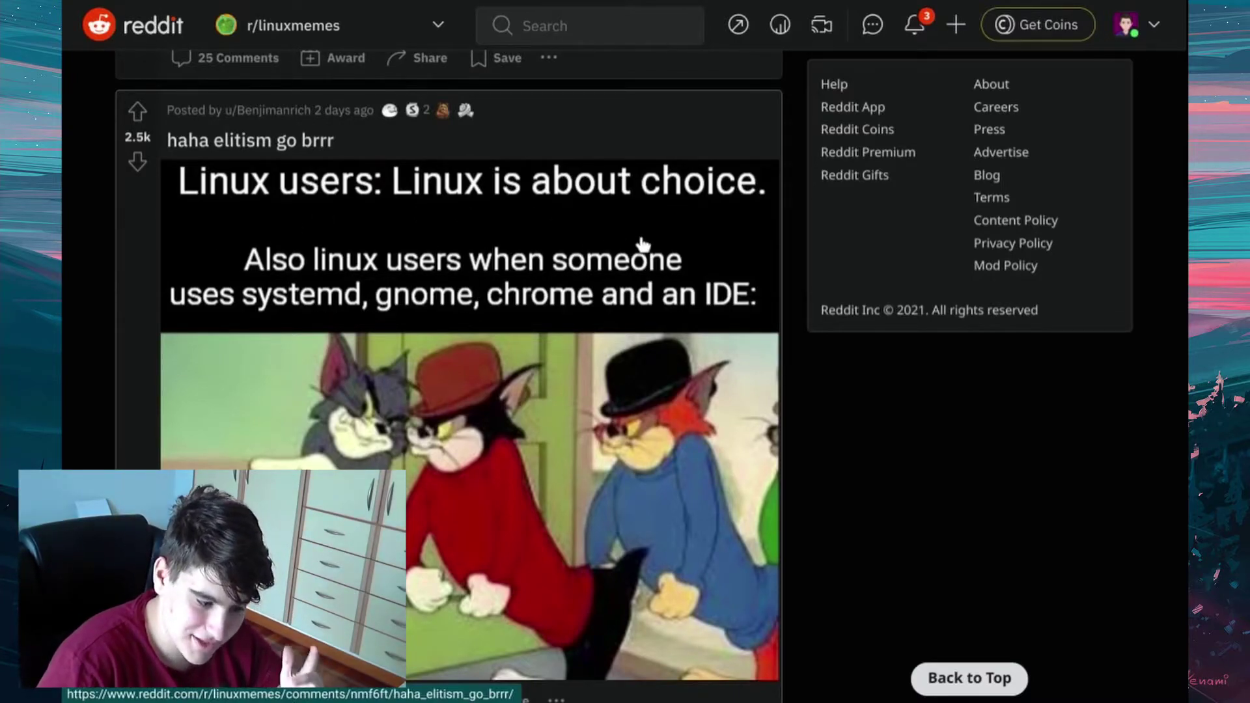
{"action": "scroll", "scroll_direction": "down", "scroll_amount": 3}
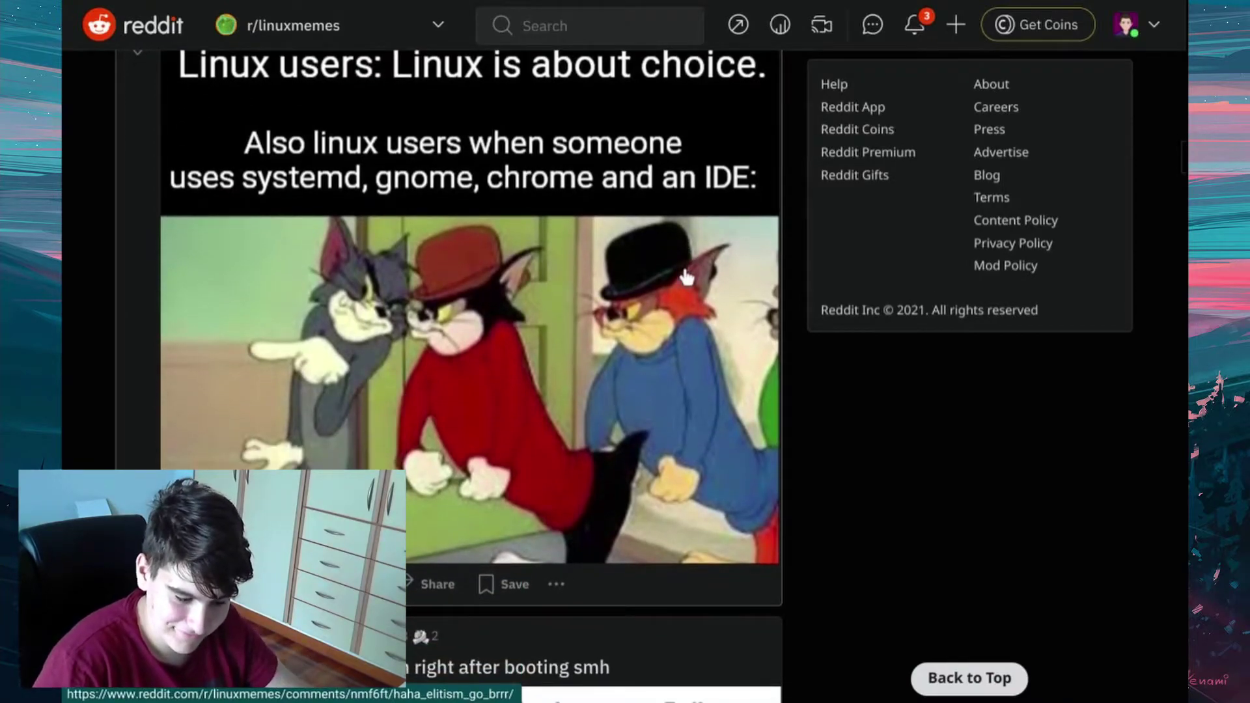
{"action": "scroll", "scroll_direction": "up", "scroll_amount": 3}
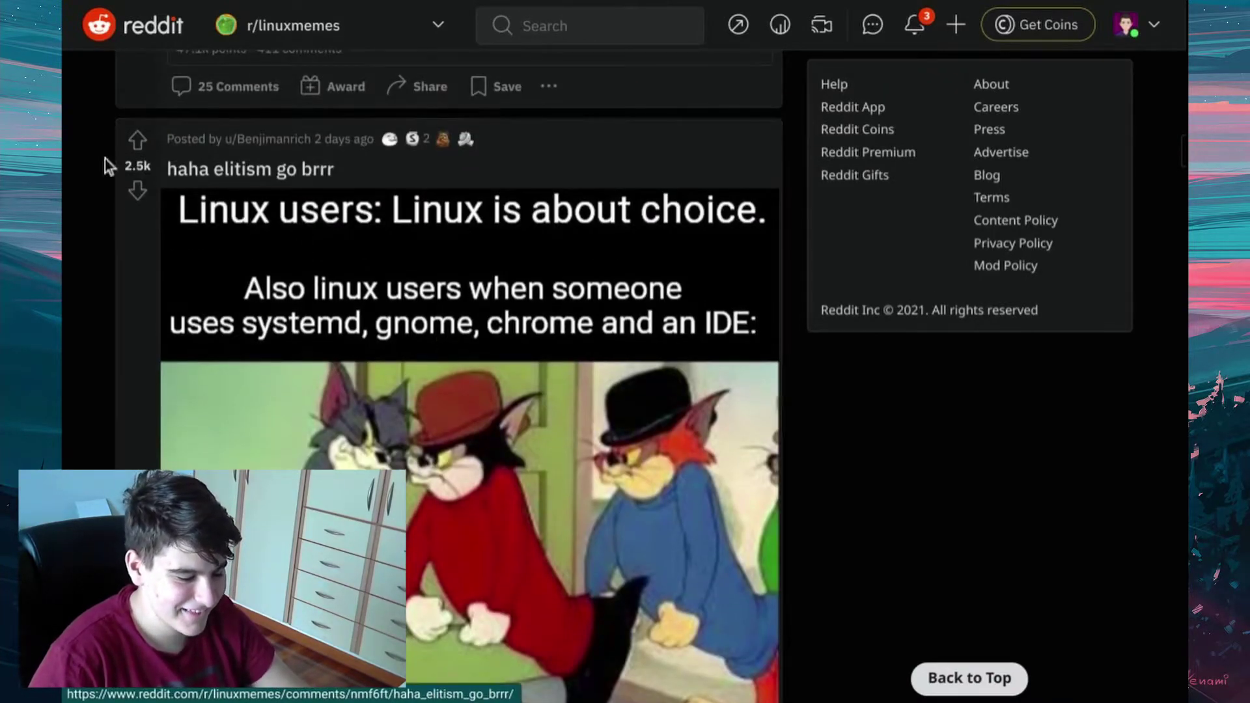
{"action": "left_click", "coordinate": [137, 139]}
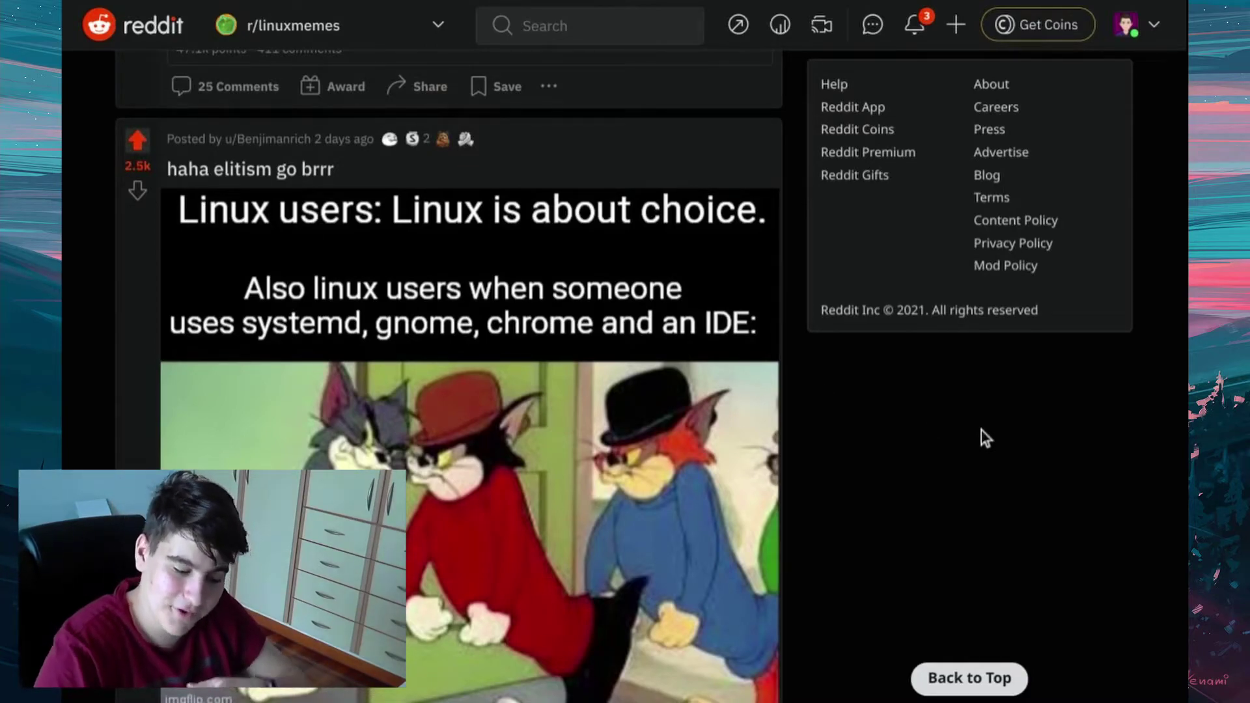
{"action": "mouse_move", "coordinate": [673, 335]}
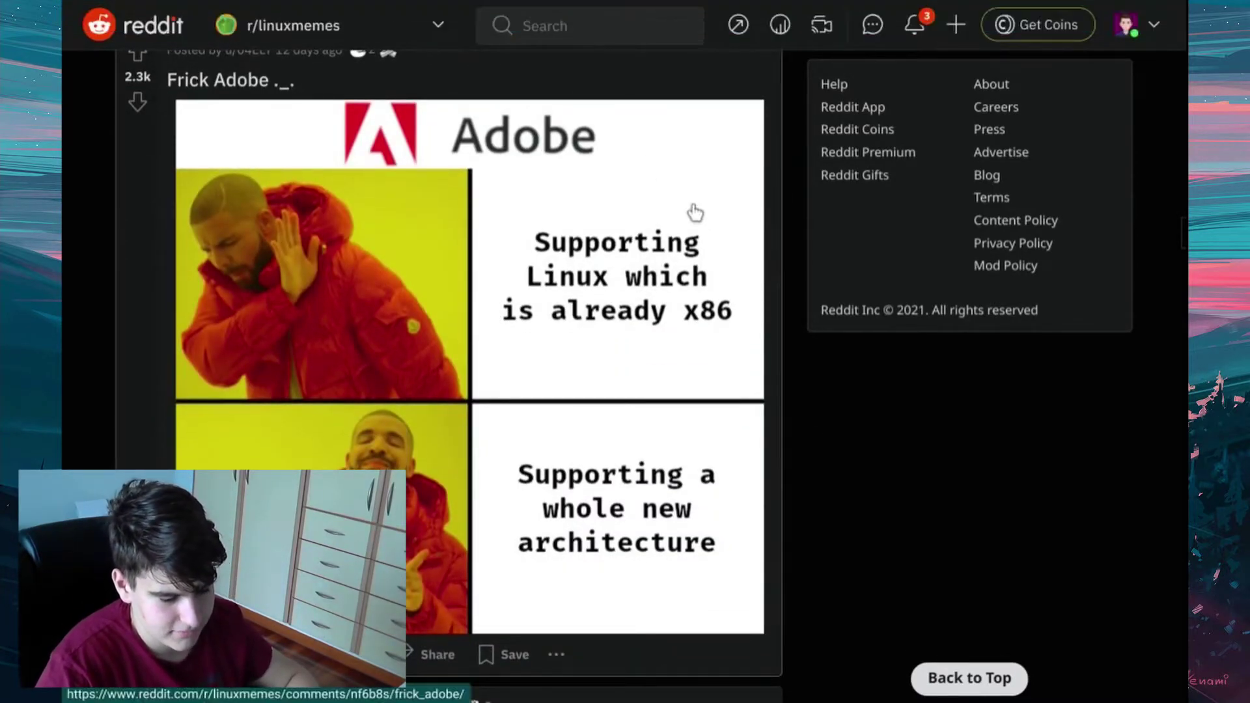
{"action": "mouse_move", "coordinate": [632, 384]}
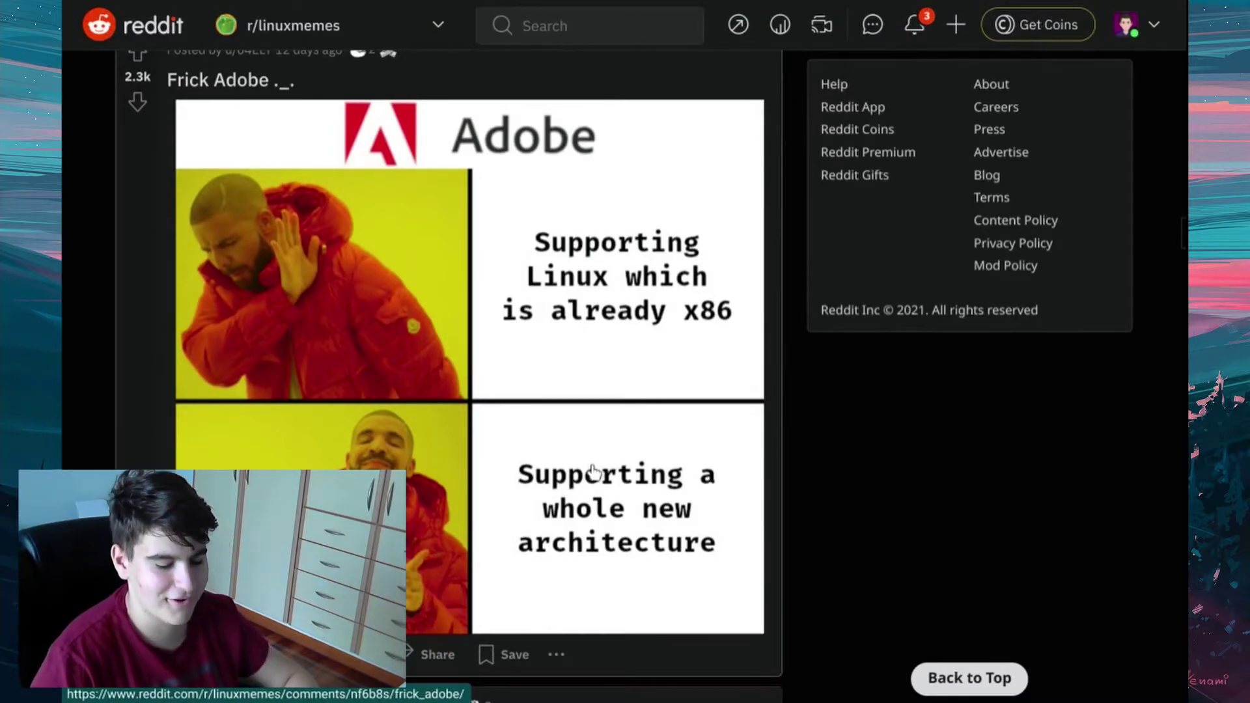
Step: Scroll past 'Frick Adobe ._.' and the updates meme to the 2.1k-point 'I approve this' post
{"action": "scroll", "scroll_direction": "down", "scroll_amount": 3}
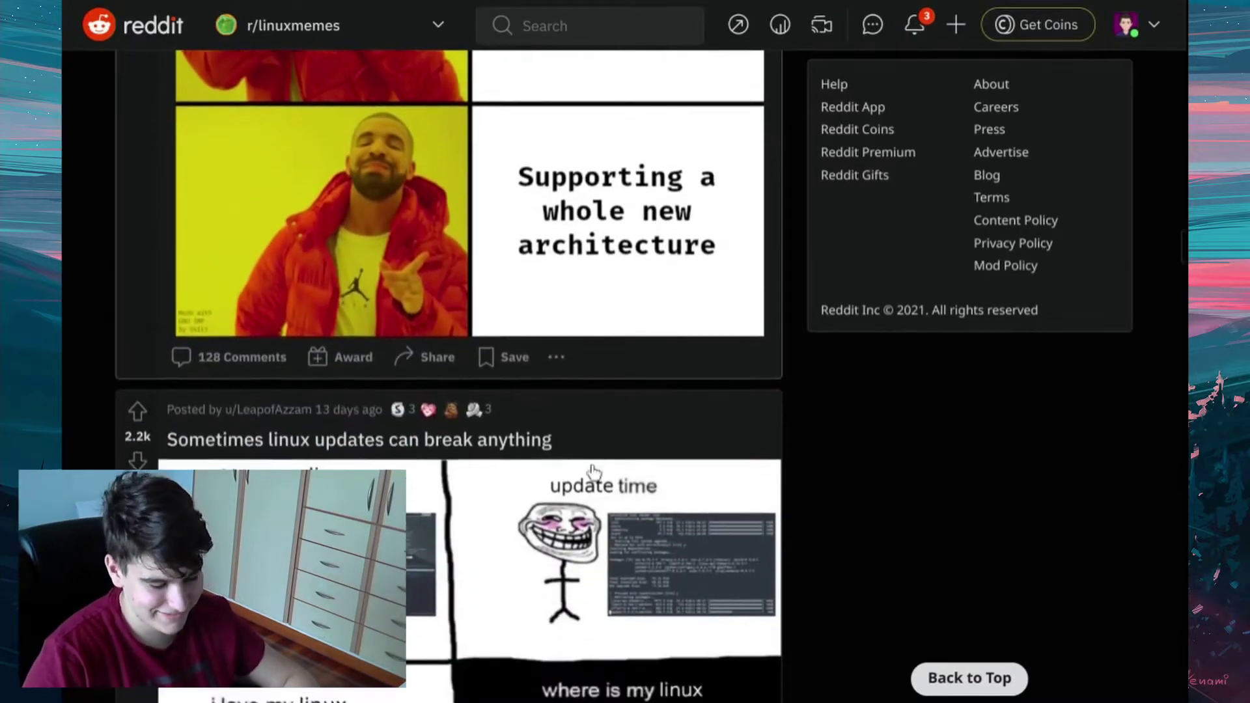
{"action": "scroll", "scroll_direction": "down", "scroll_amount": 3}
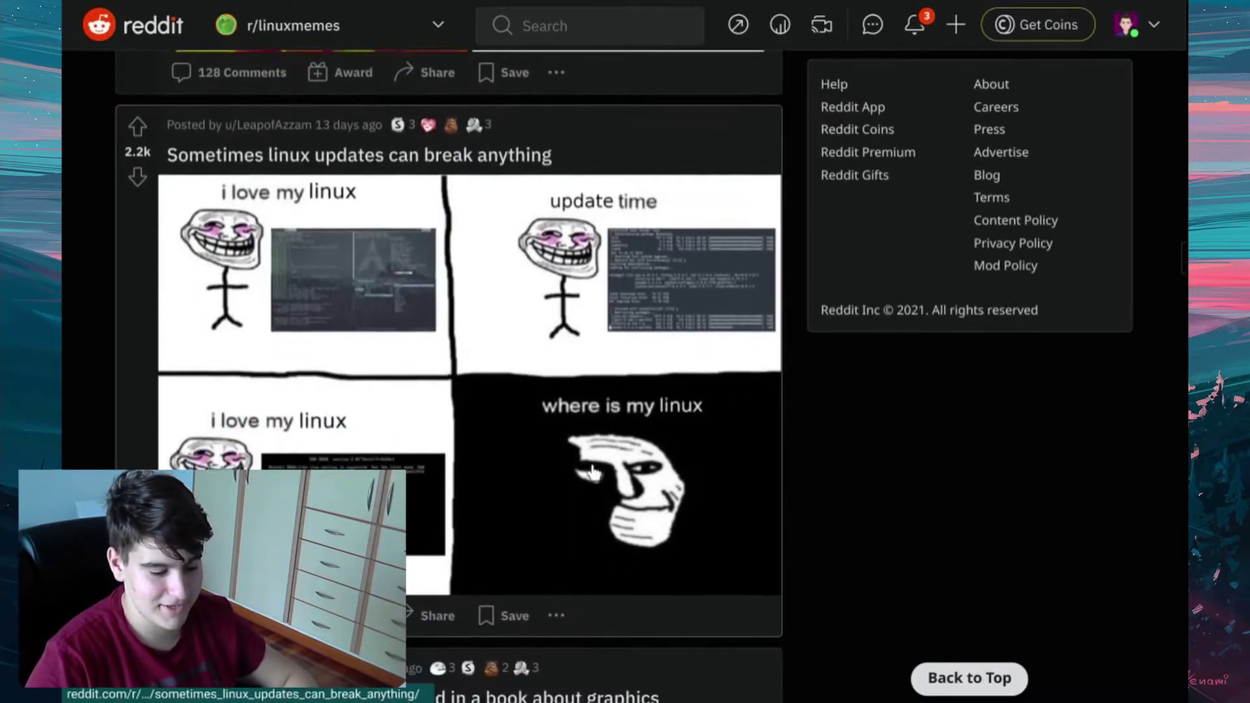
{"action": "scroll", "scroll_direction": "down", "scroll_amount": 3}
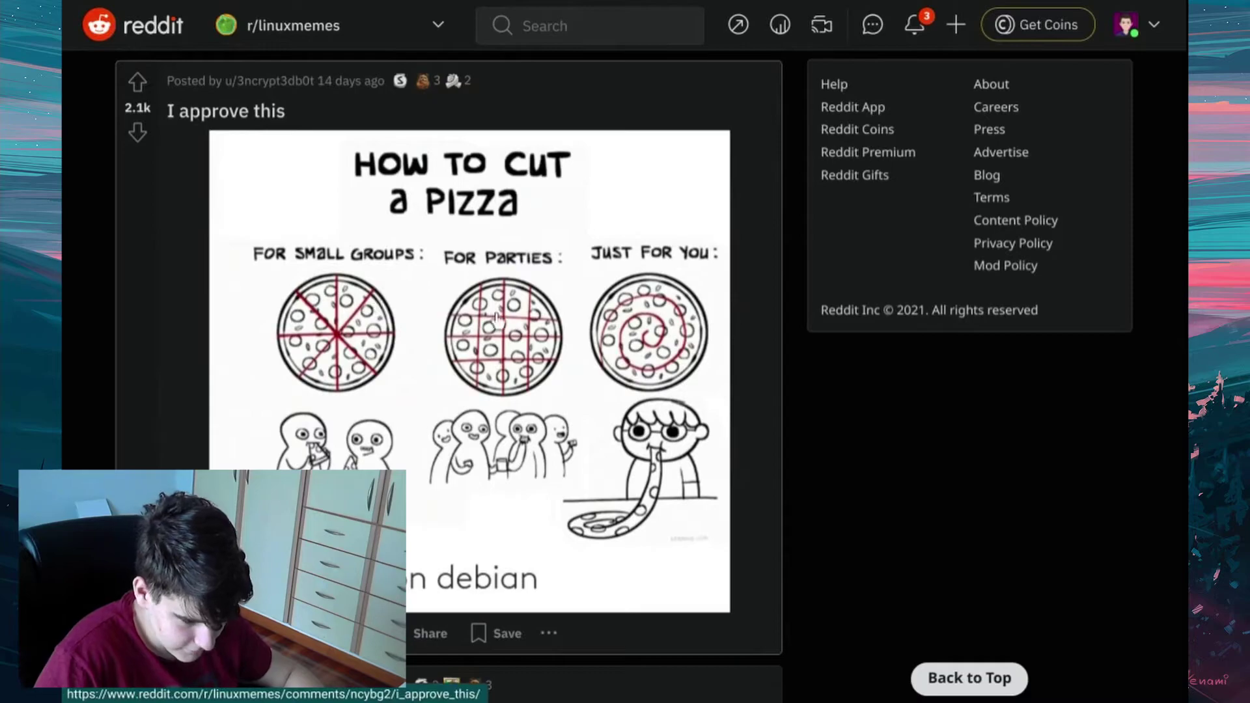
{"action": "mouse_move", "coordinate": [658, 334]}
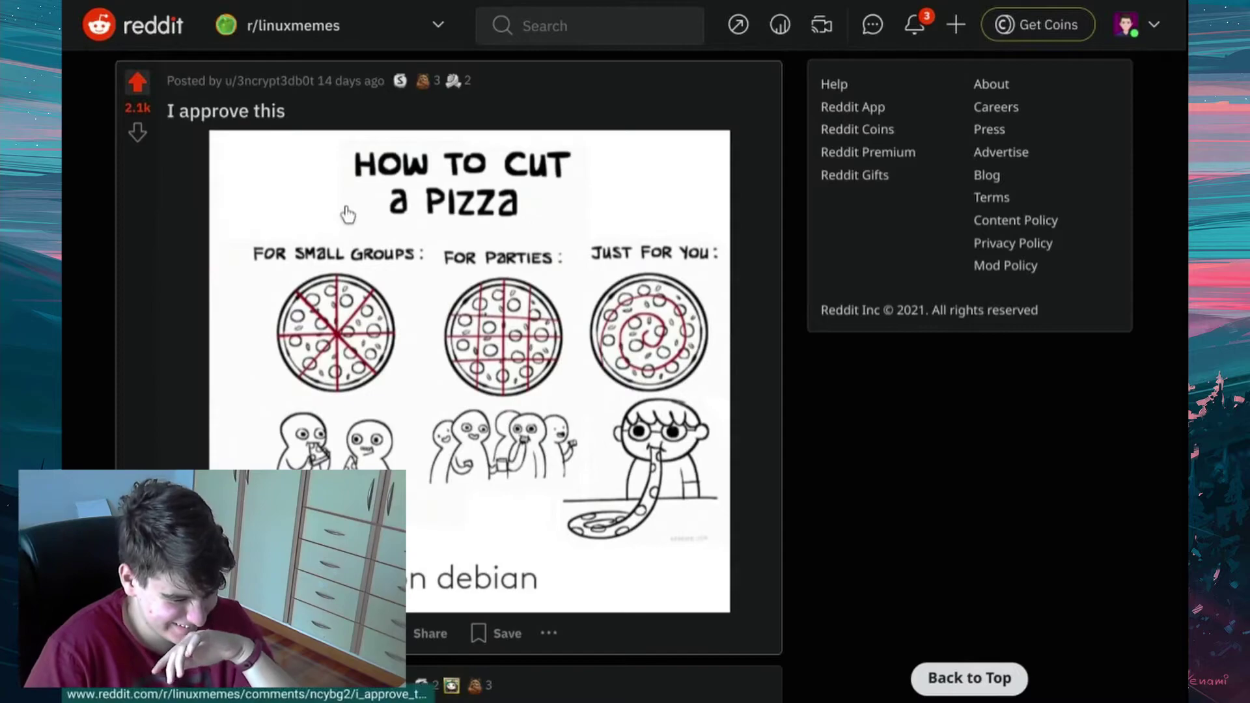
Step: Scroll from 'I approve this' down to the 2.0k-point 'Ubuntu Updates be like:' post
{"action": "scroll", "scroll_direction": "down", "scroll_amount": 3}
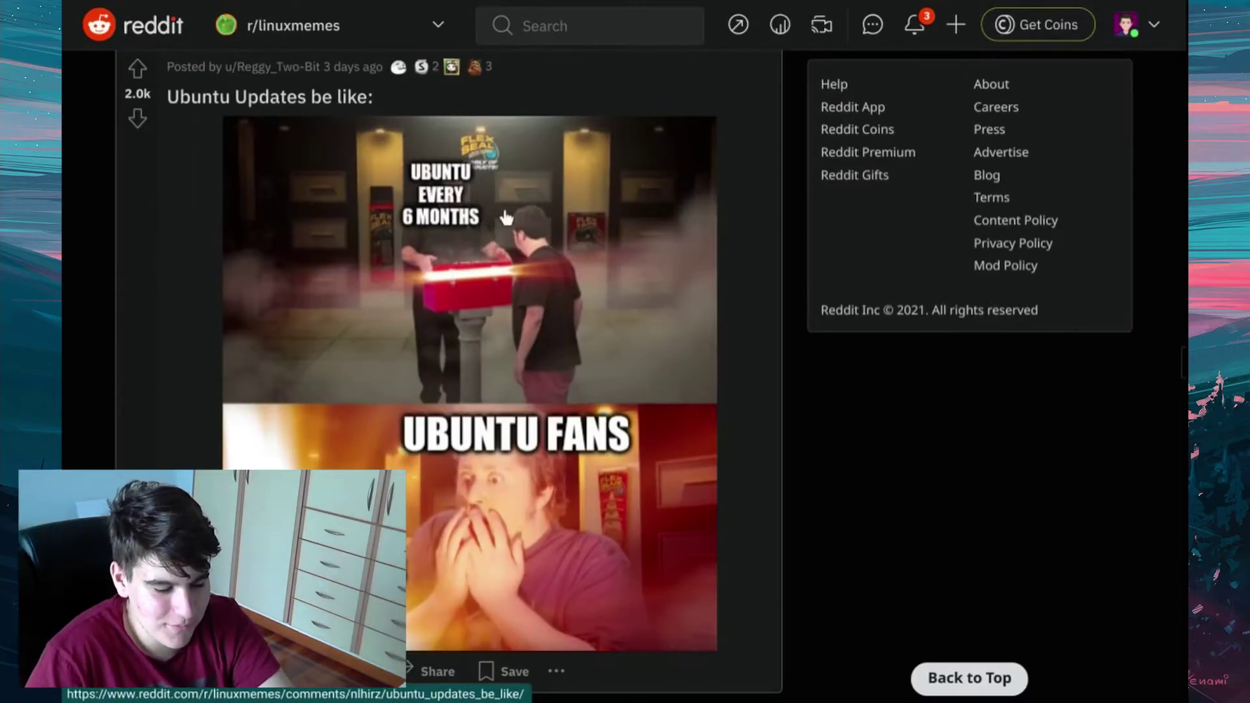